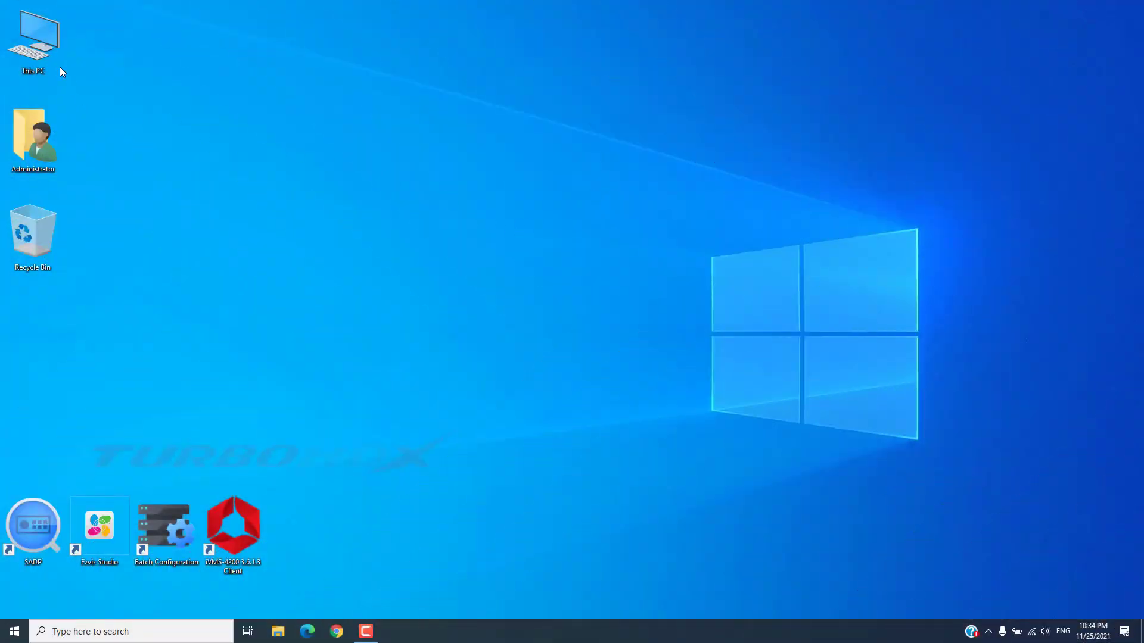
Step: Check the USB (E:) drive's two folders from a maximized This PC window, then return to the drive list
double_click(34, 37)
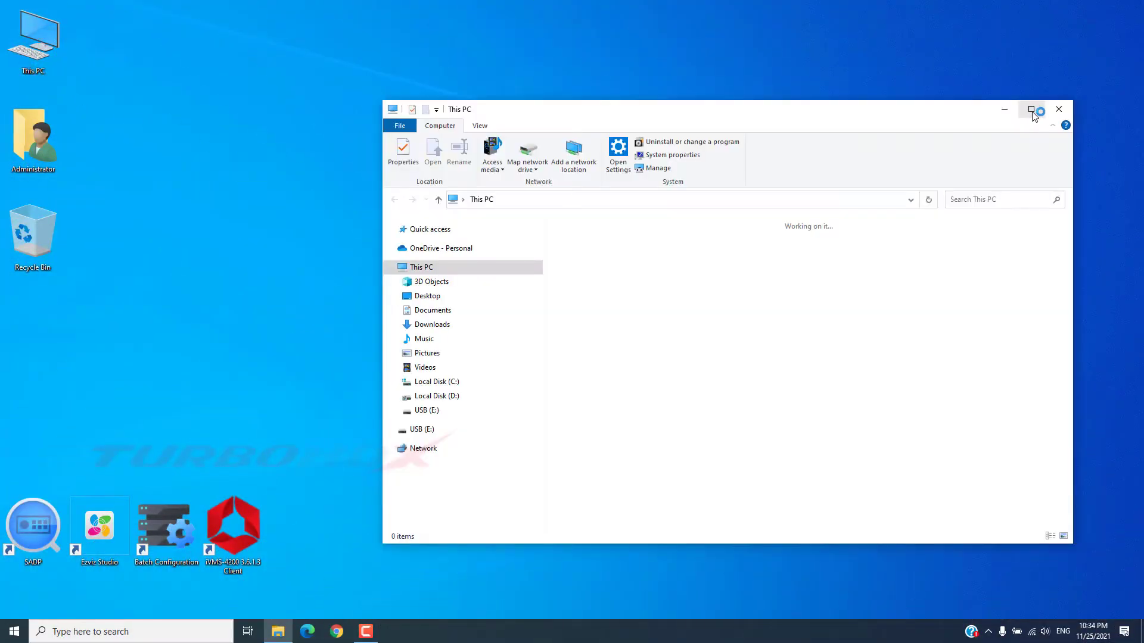
click(1030, 108)
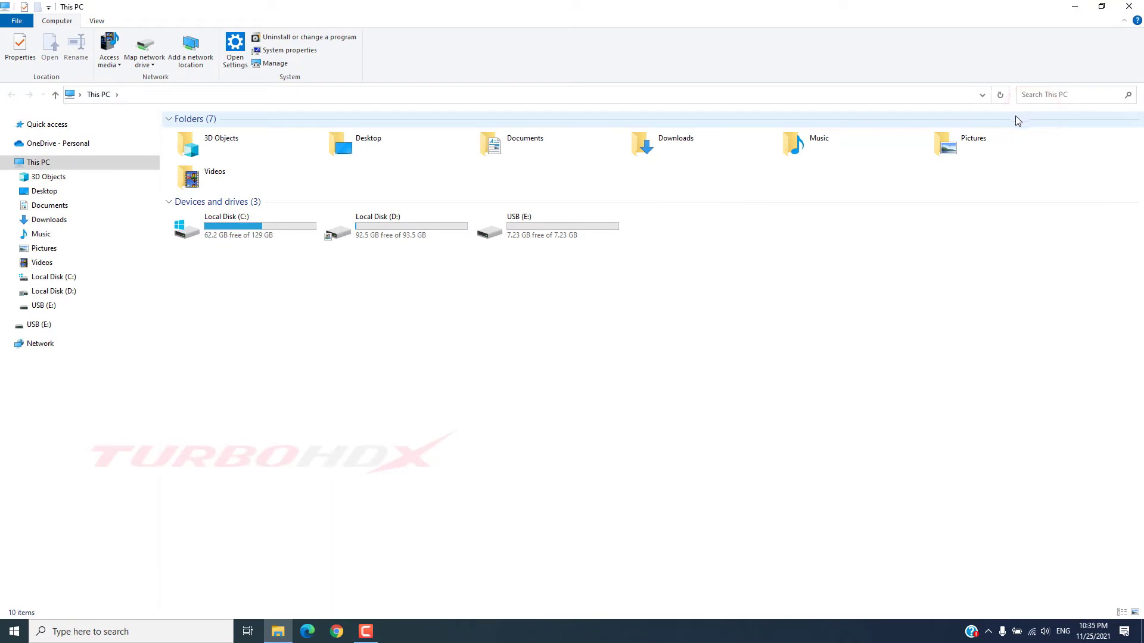
click(41, 306)
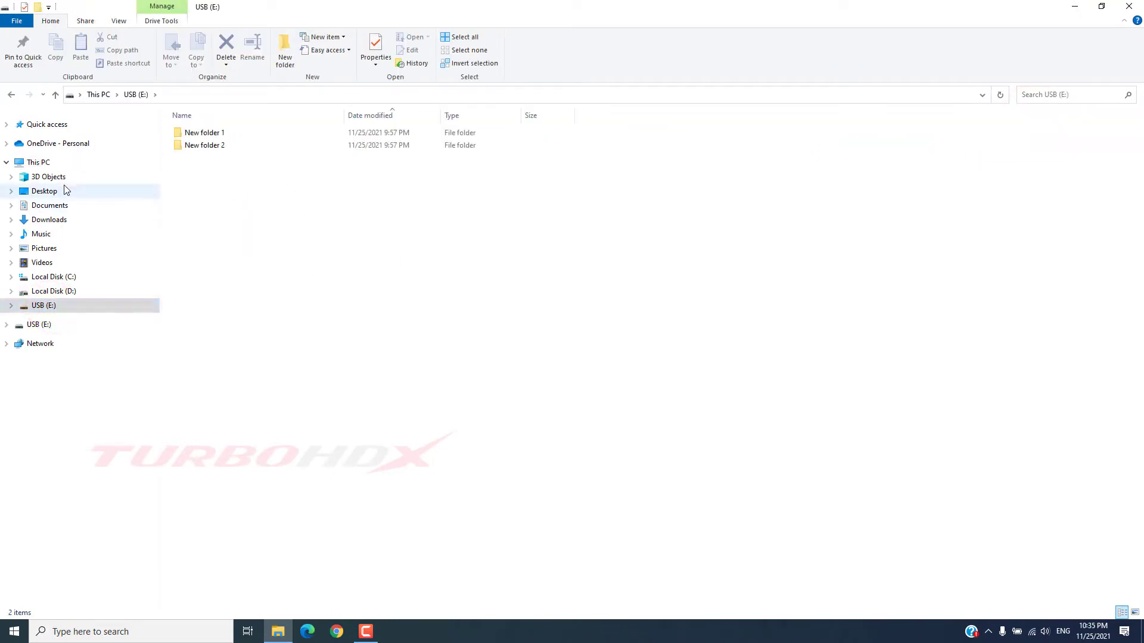
click(38, 162)
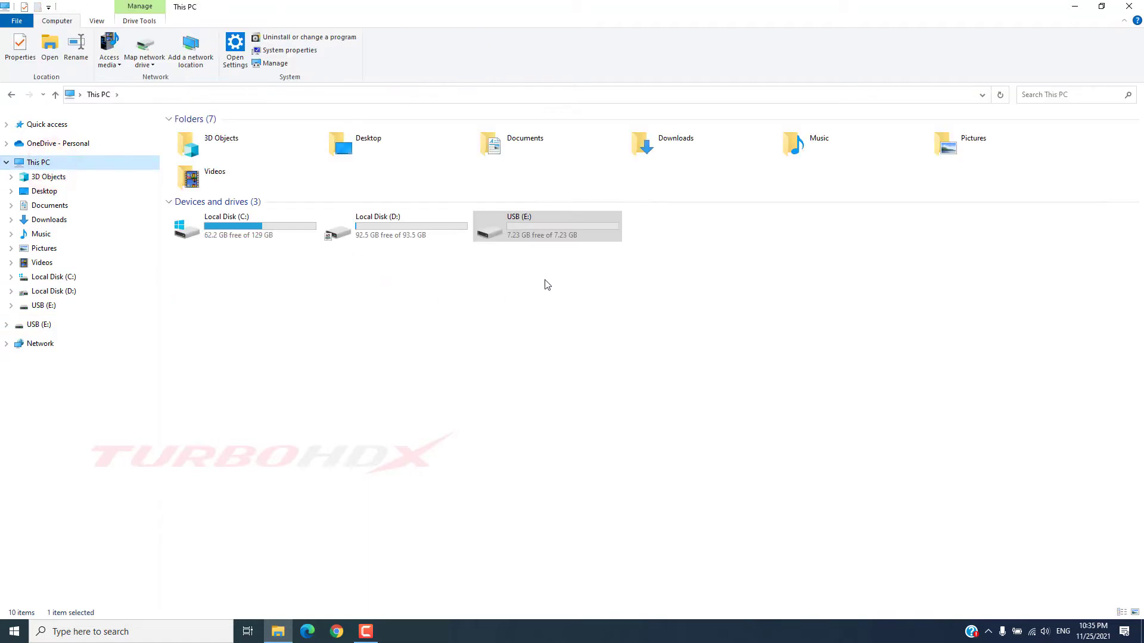
Step: Quick-format the USB (E:) drive as FAT32 and acknowledge the Format Complete message
right_click(547, 225)
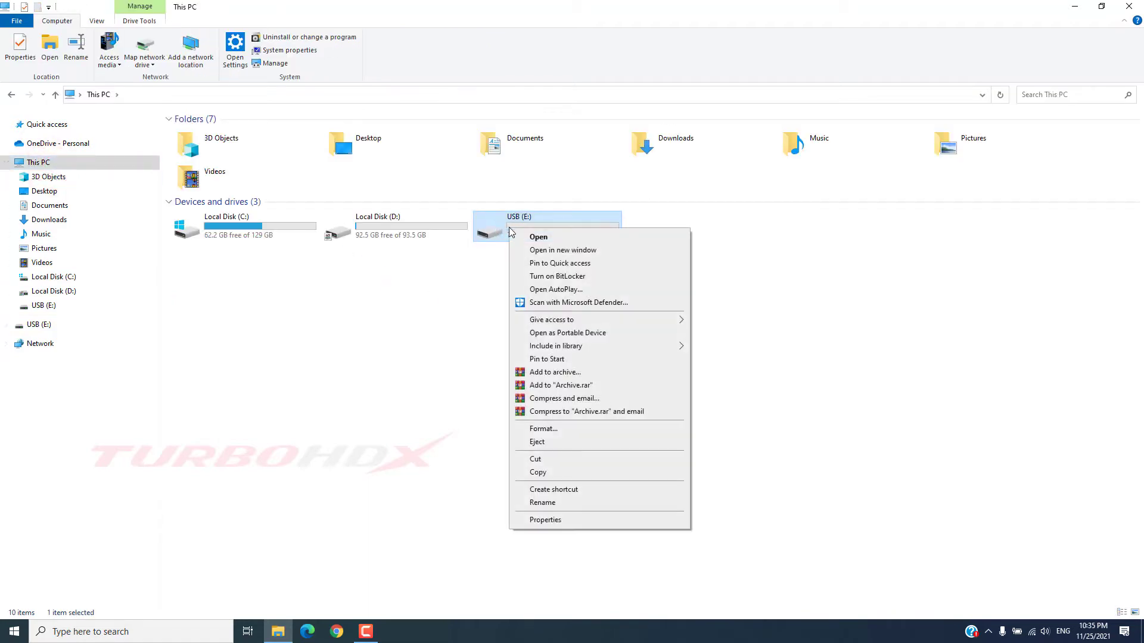
mouse_move(544, 429)
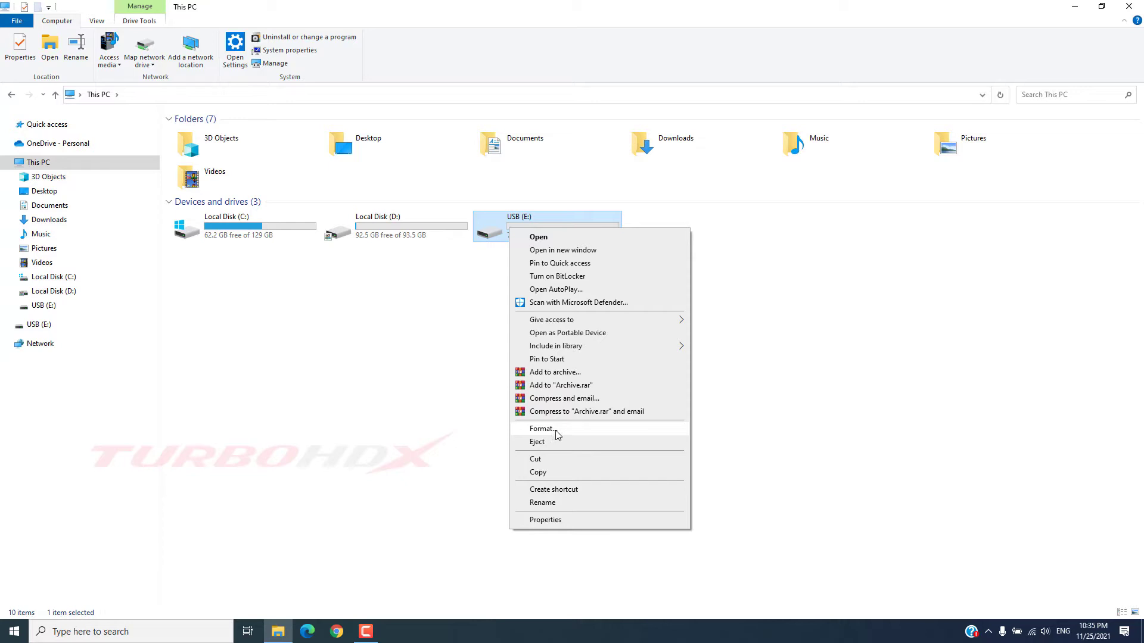
click(541, 428)
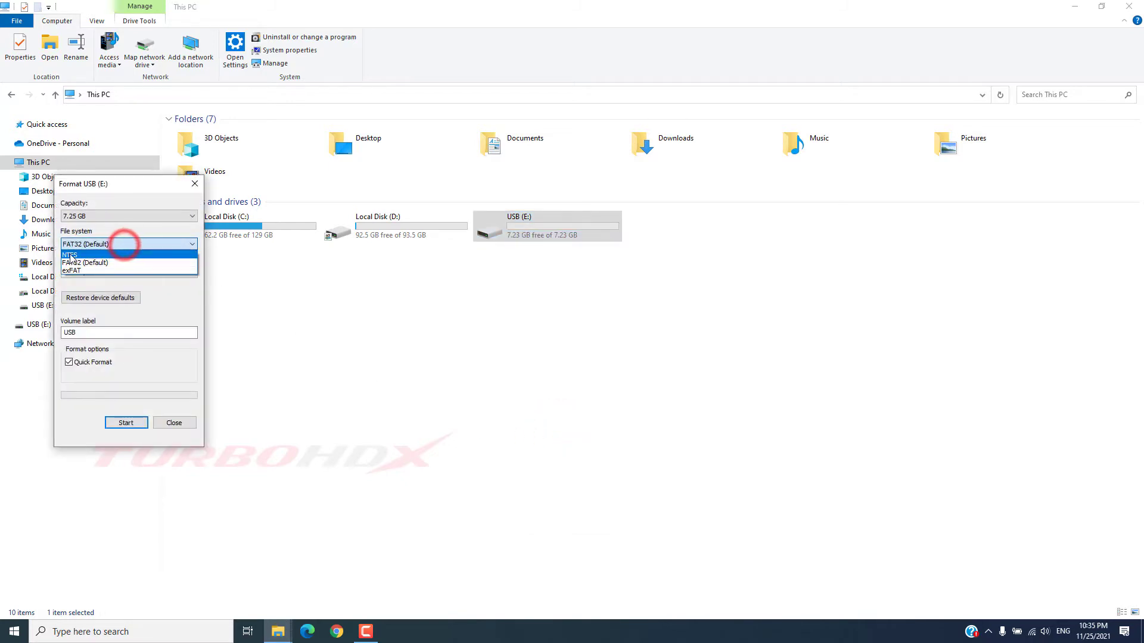
click(86, 243)
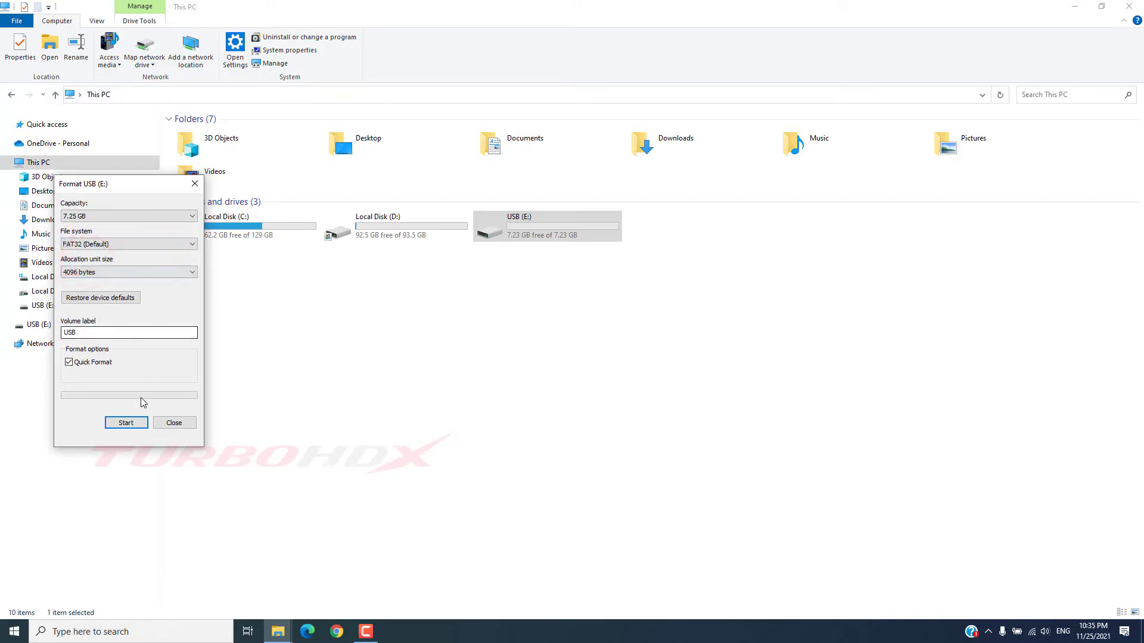
click(125, 422)
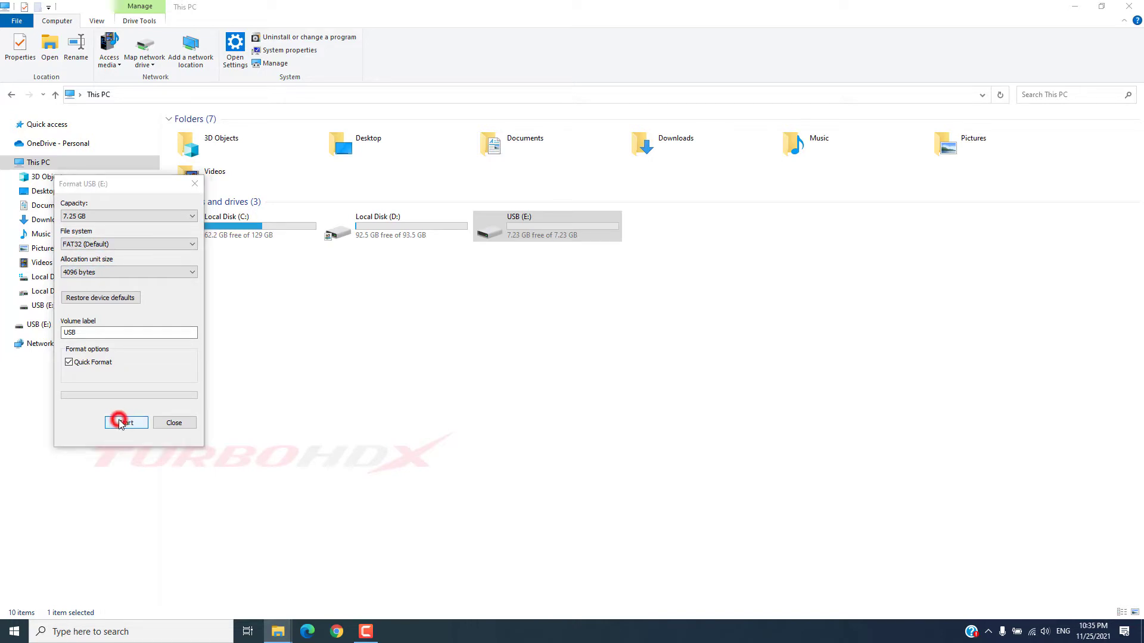
click(125, 422)
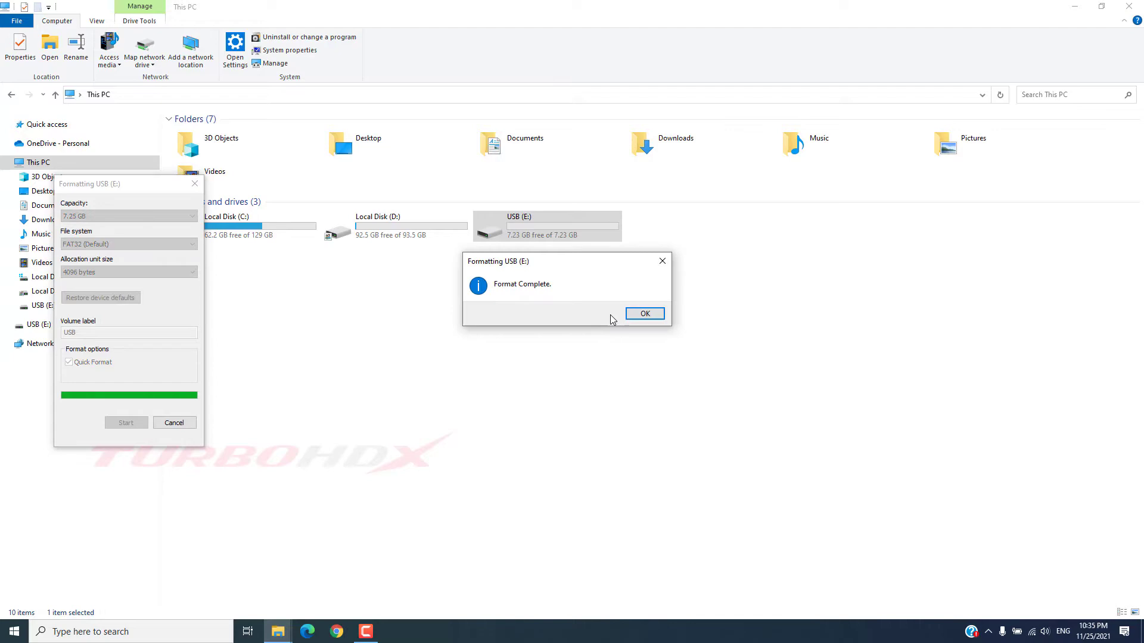
click(645, 314)
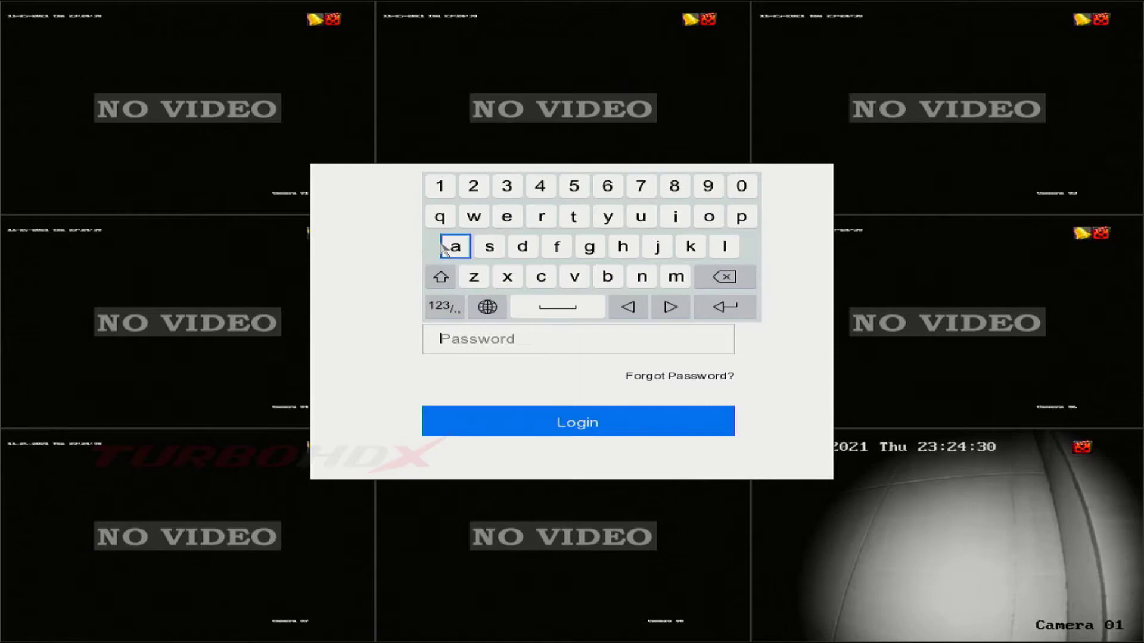
Step: Enter admin password characters on the recorder's on-screen keyboard
click(539, 185)
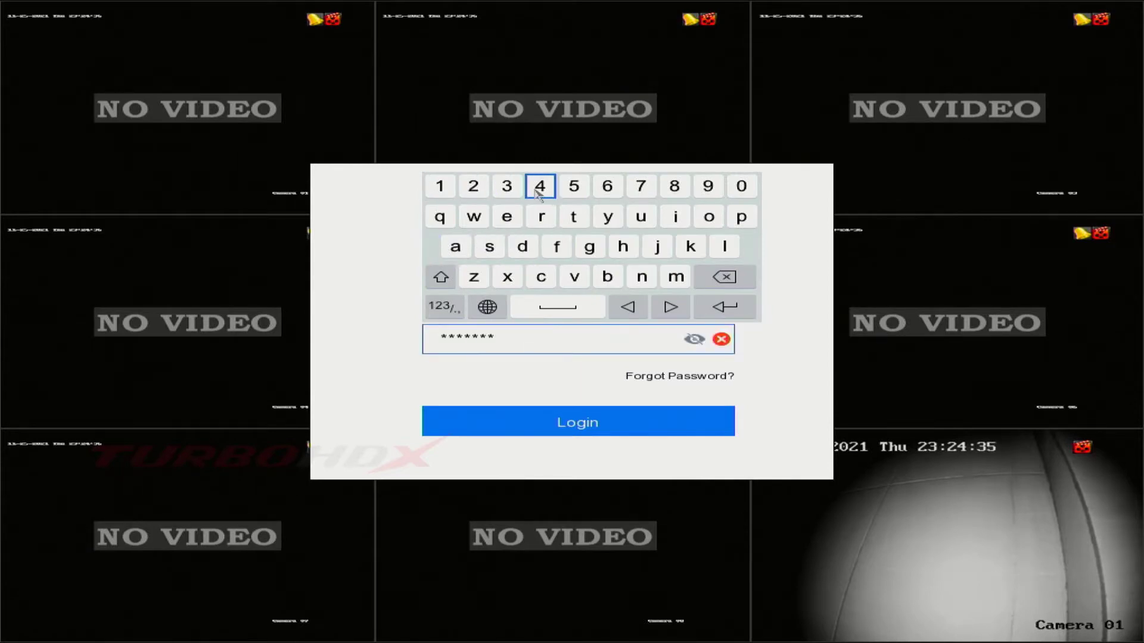
click(577, 421)
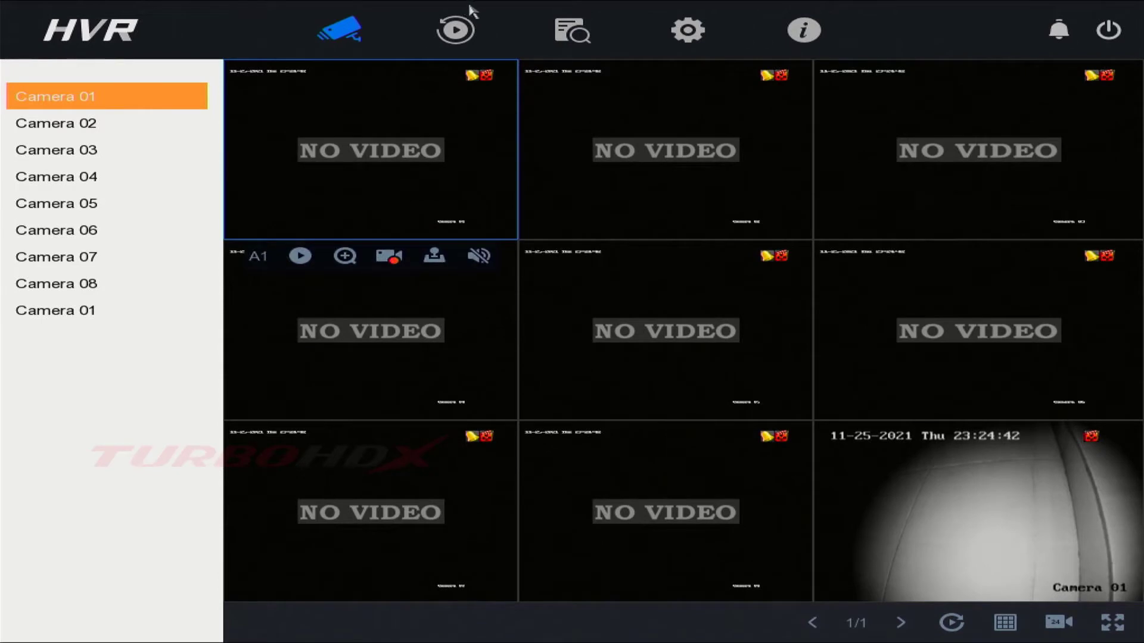
click(454, 31)
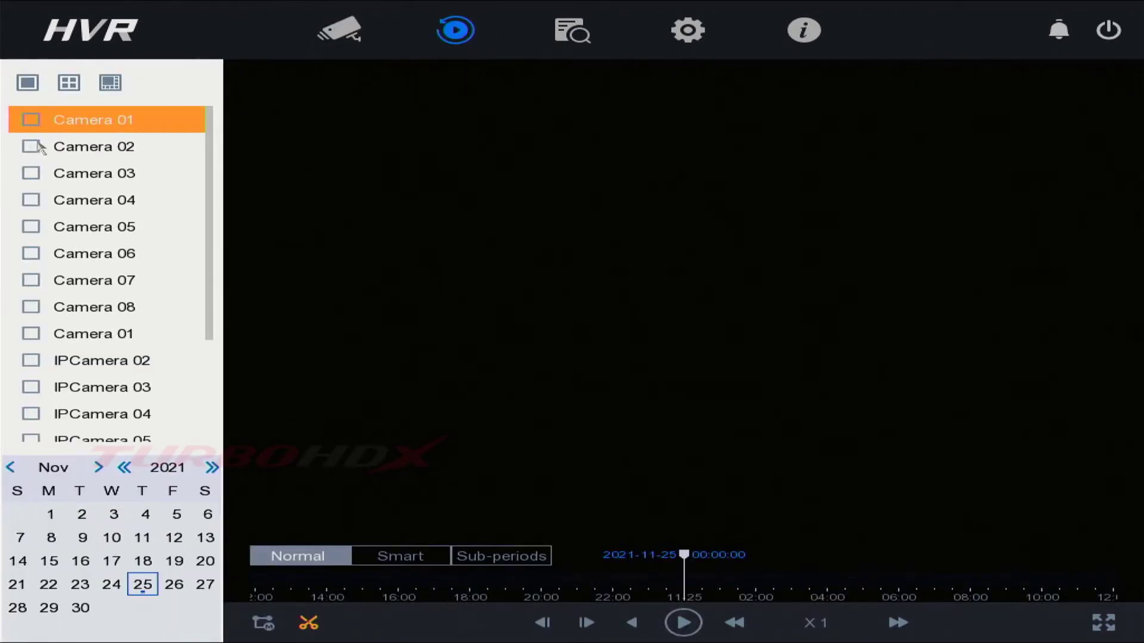
click(31, 334)
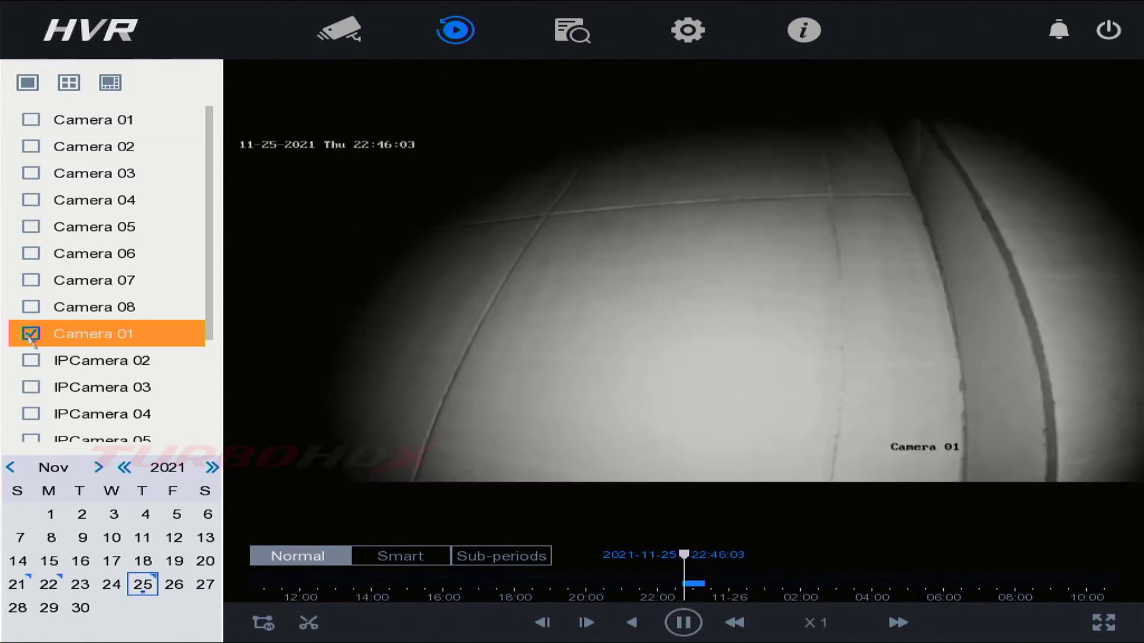
click(111, 584)
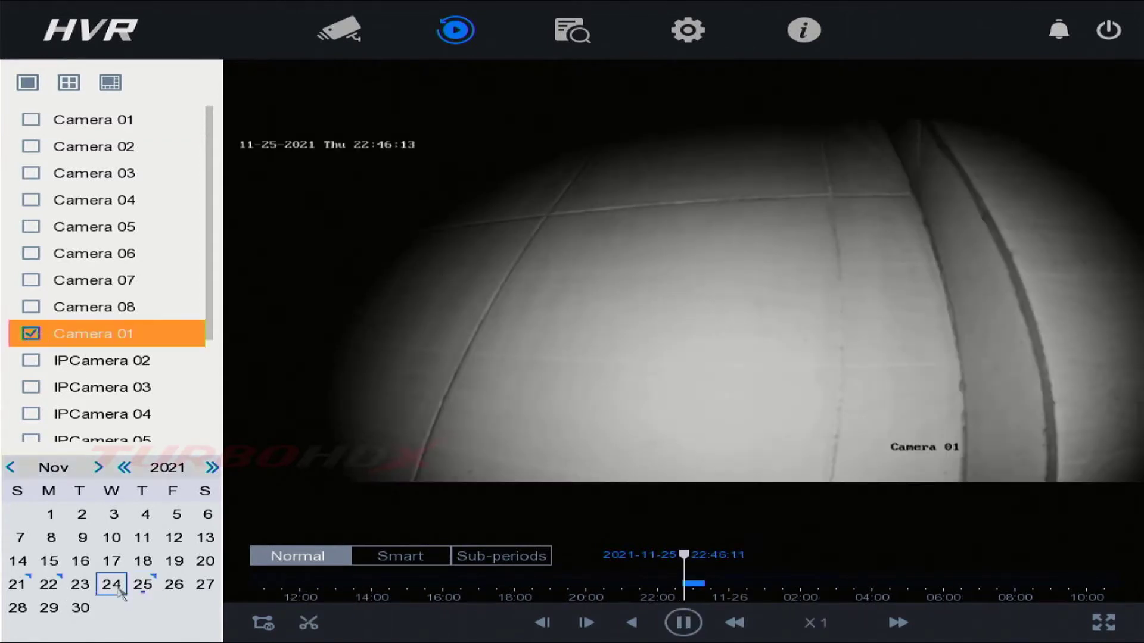
click(141, 584)
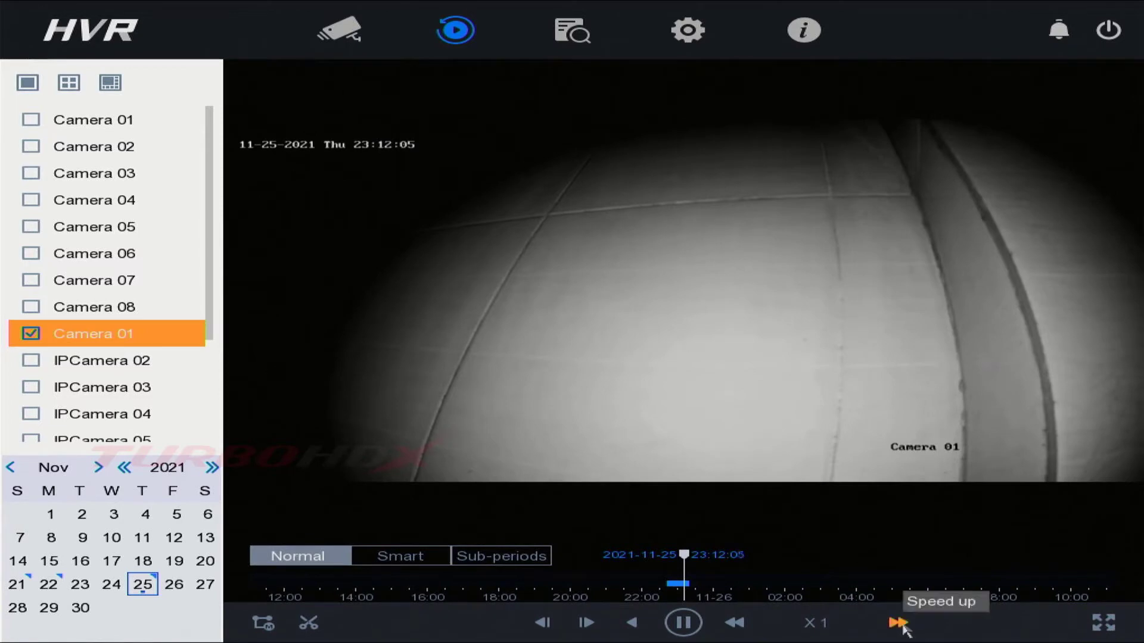
click(898, 622)
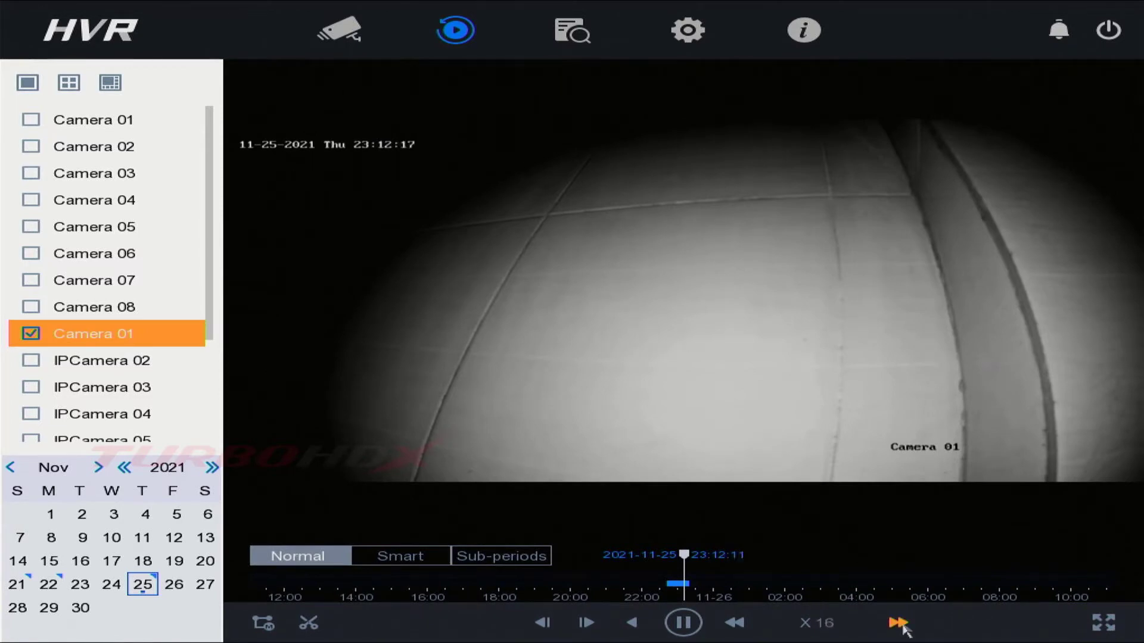
click(896, 623)
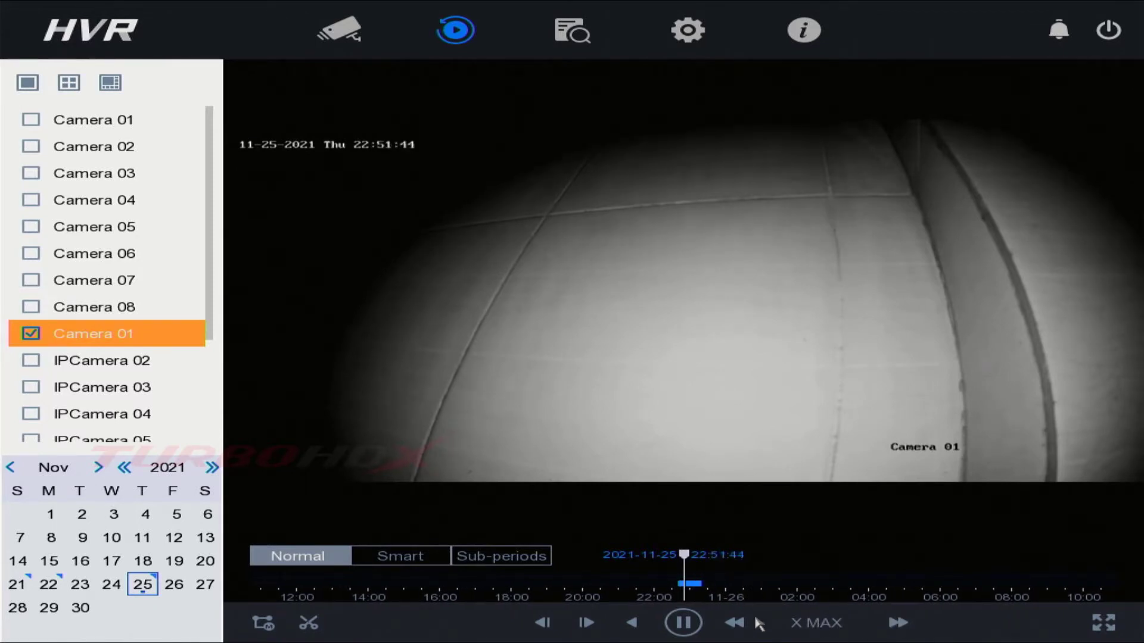
click(736, 623)
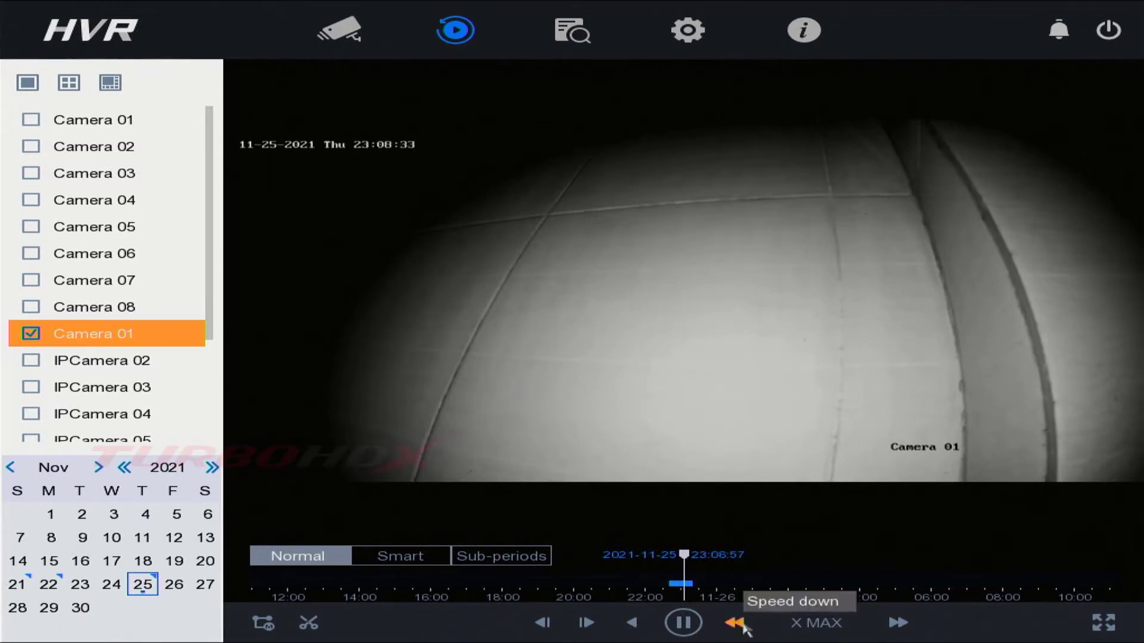
click(737, 623)
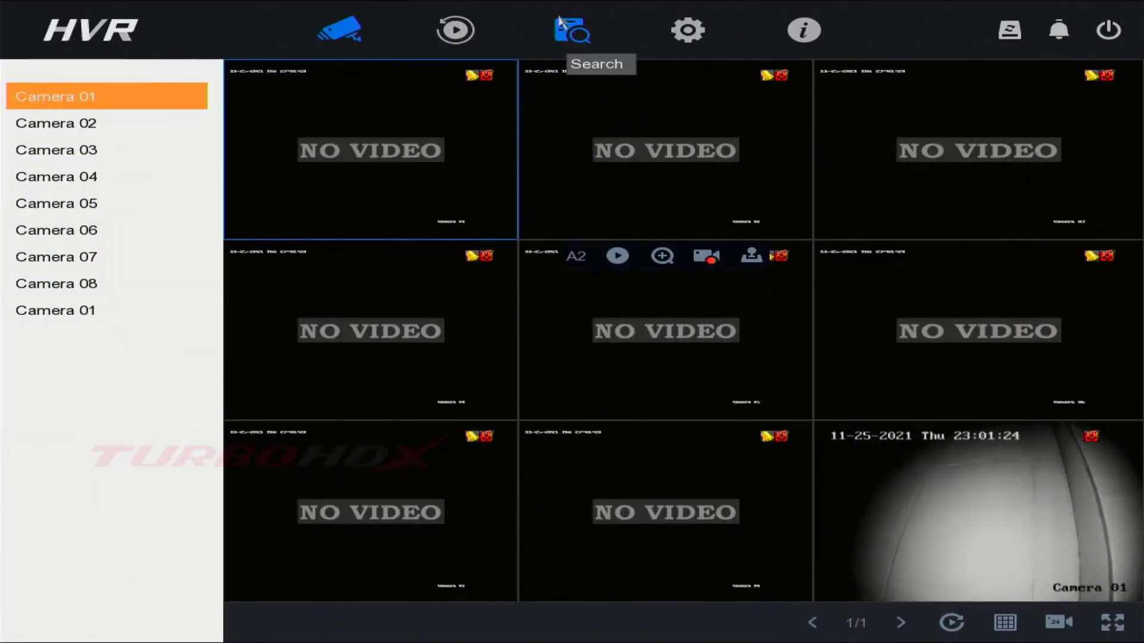
Step: Set a custom search time covering the whole day of 2021-11-25
click(574, 30)
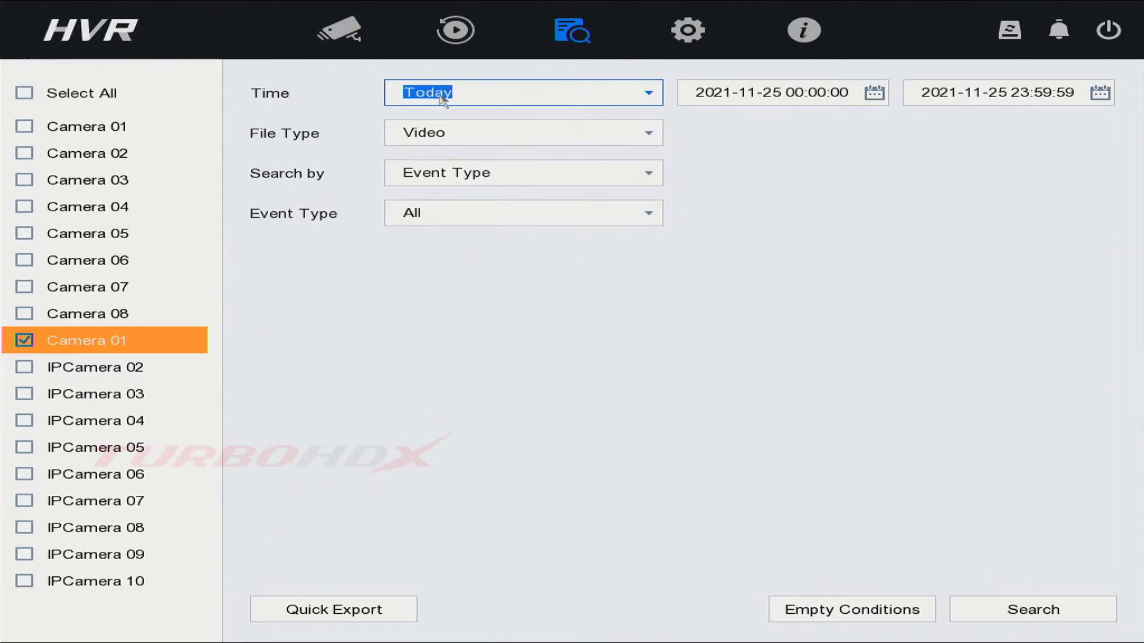
click(773, 93)
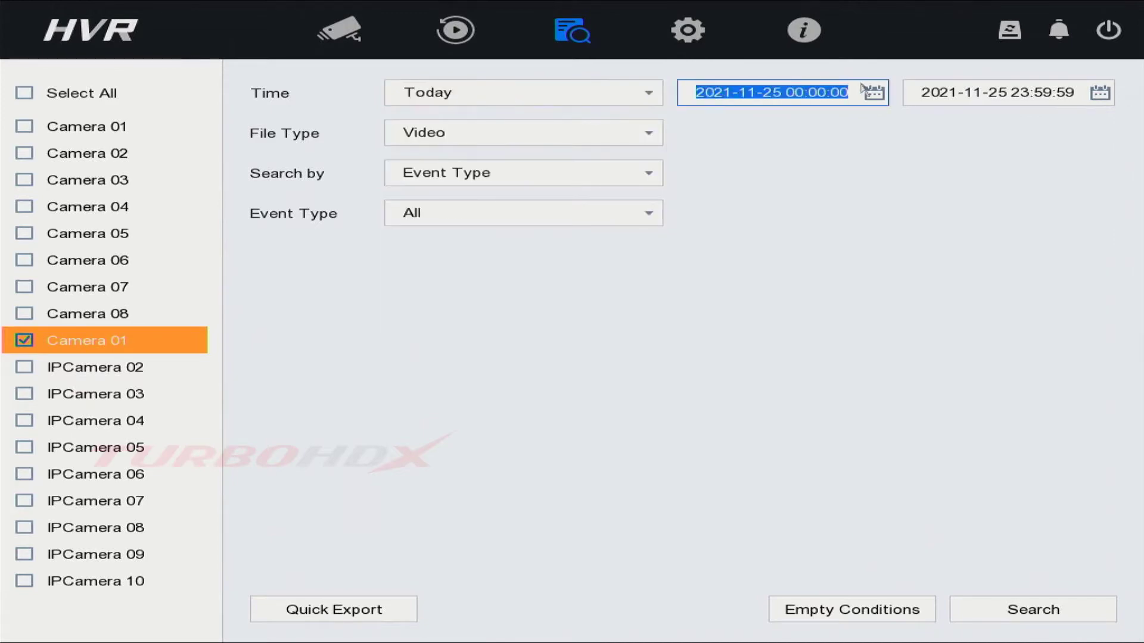
click(872, 92)
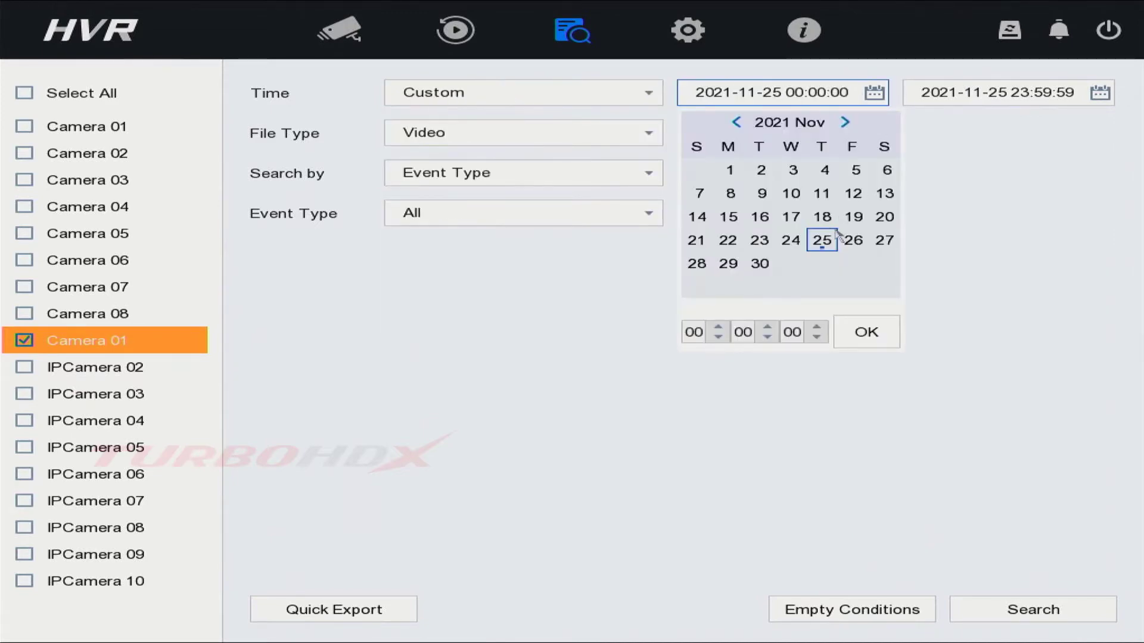
click(1100, 93)
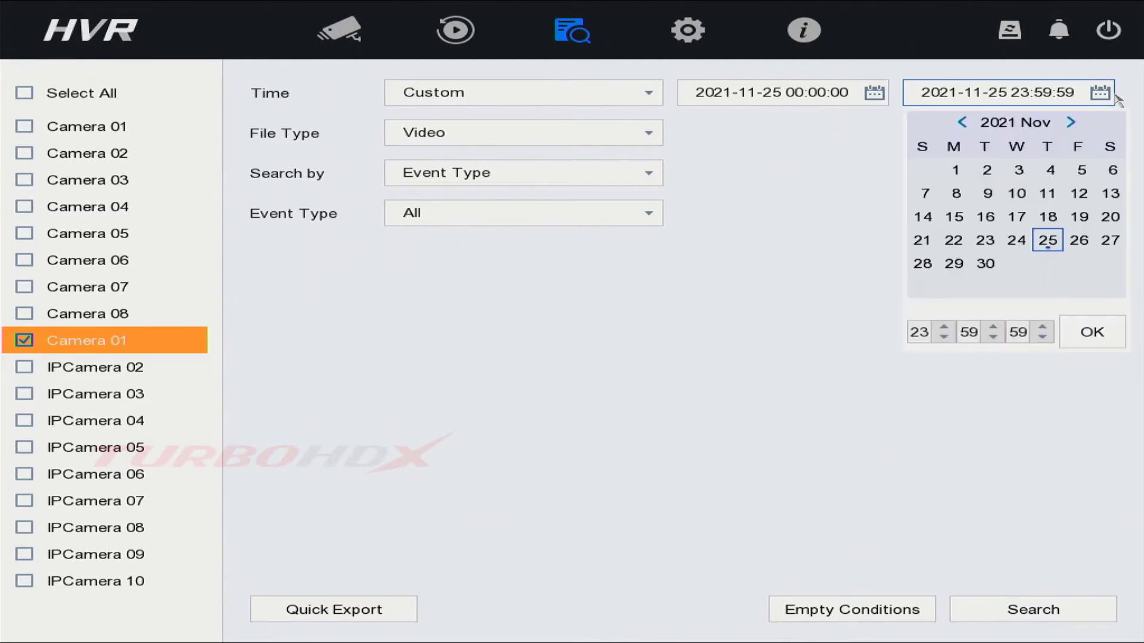
Step: Limit the search to Video files, searched by Event Type with all event types
click(522, 132)
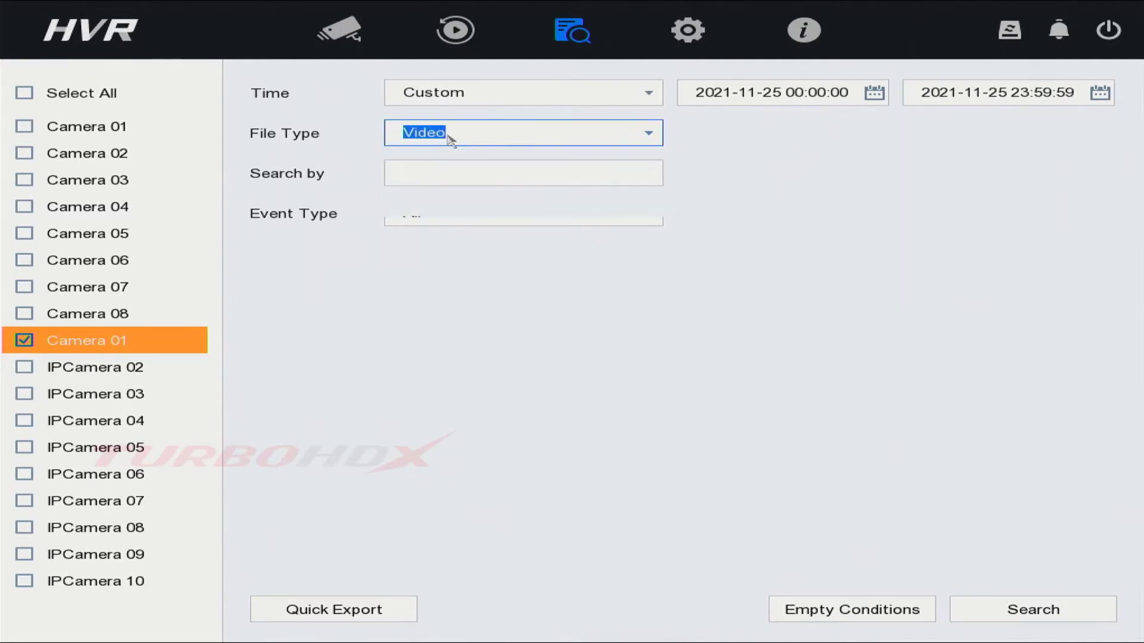
click(522, 173)
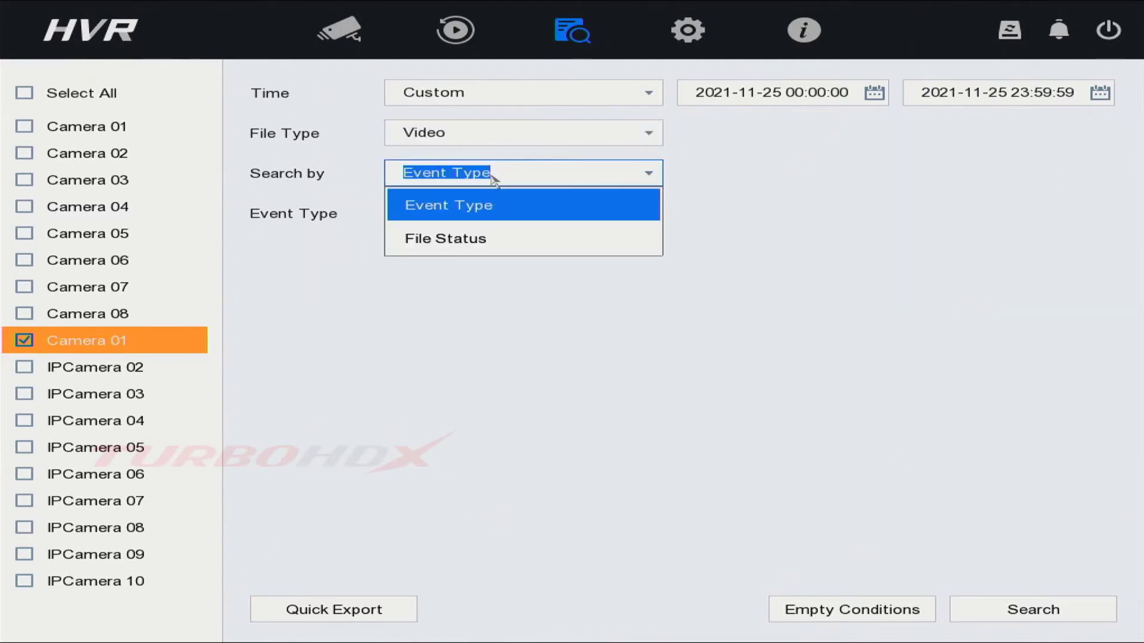
click(444, 238)
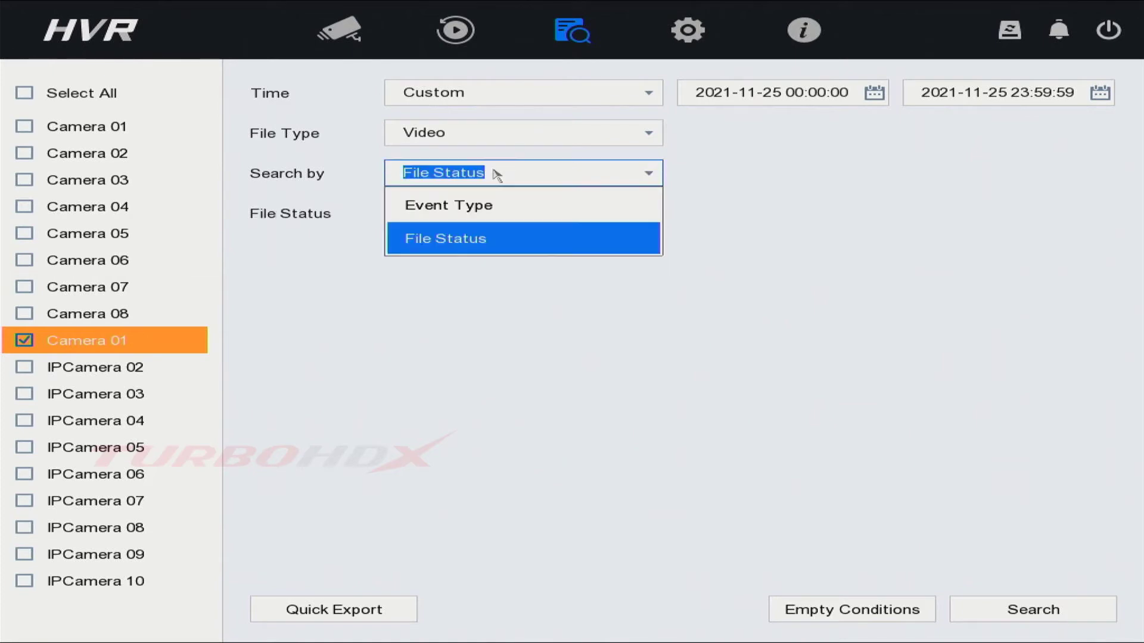
click(448, 205)
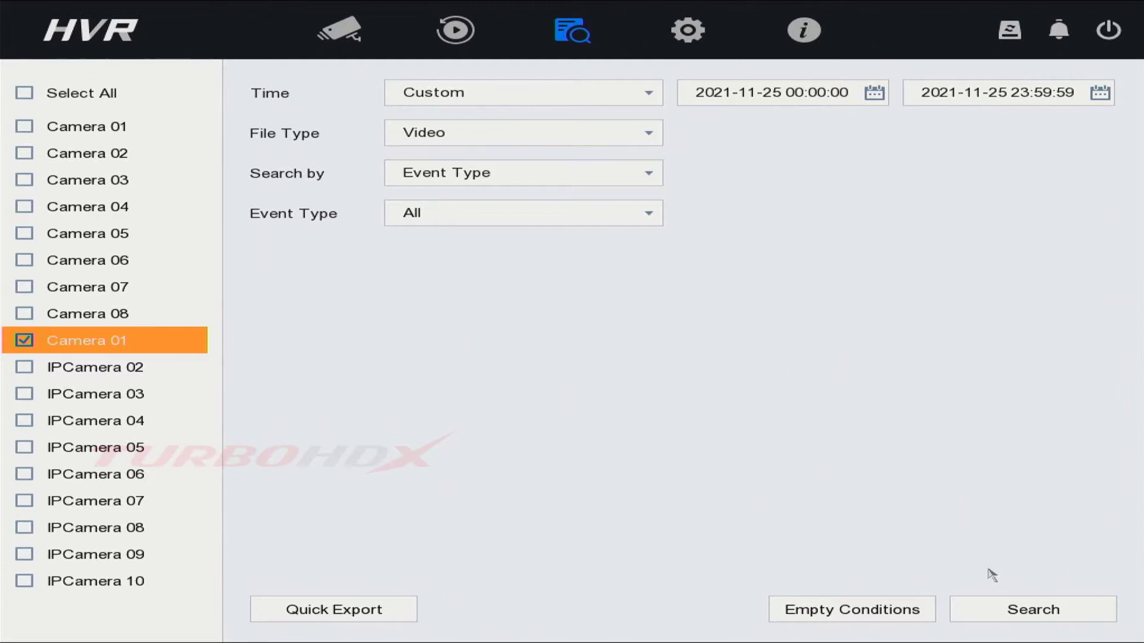
Step: List the three Camera 01 clips found, ticking the first two and previewing the third
click(1032, 609)
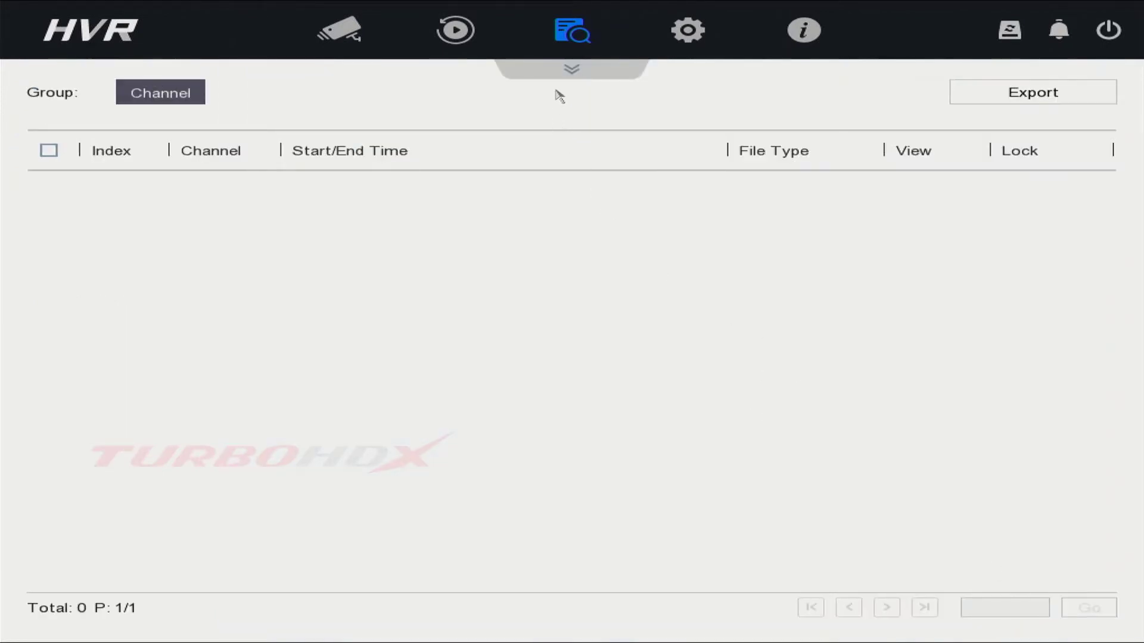
click(571, 68)
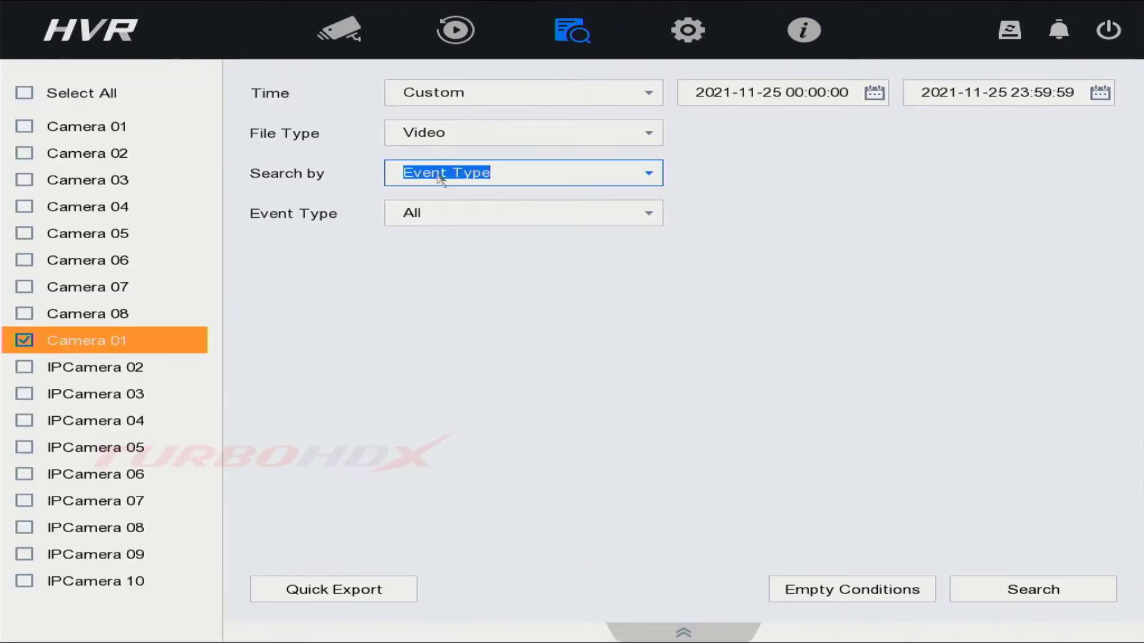
click(522, 172)
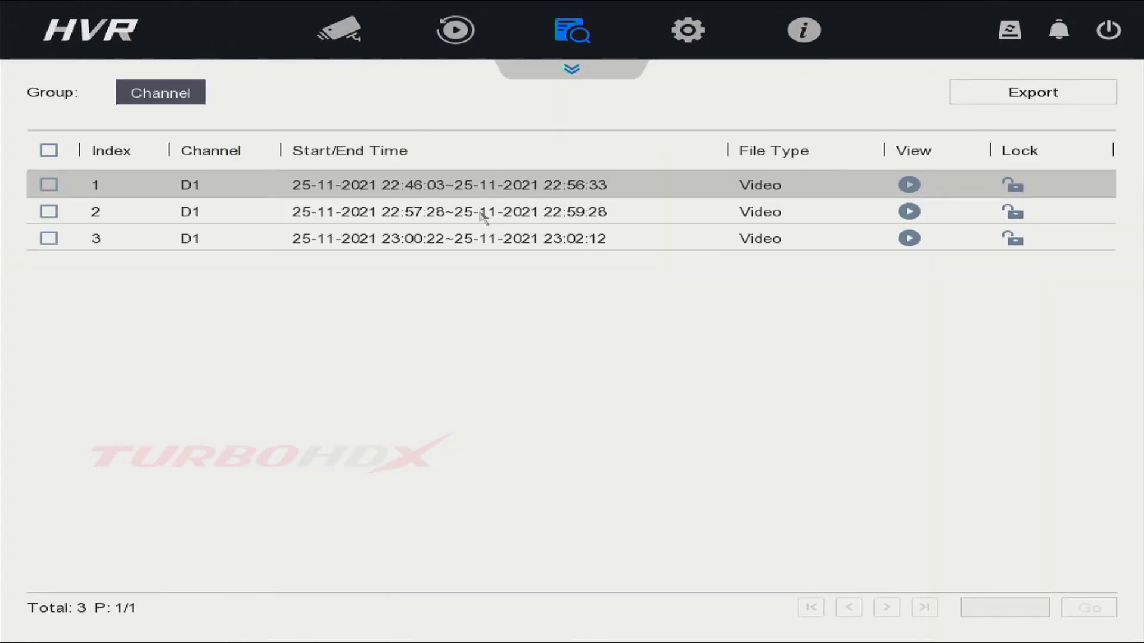
mouse_move(434, 216)
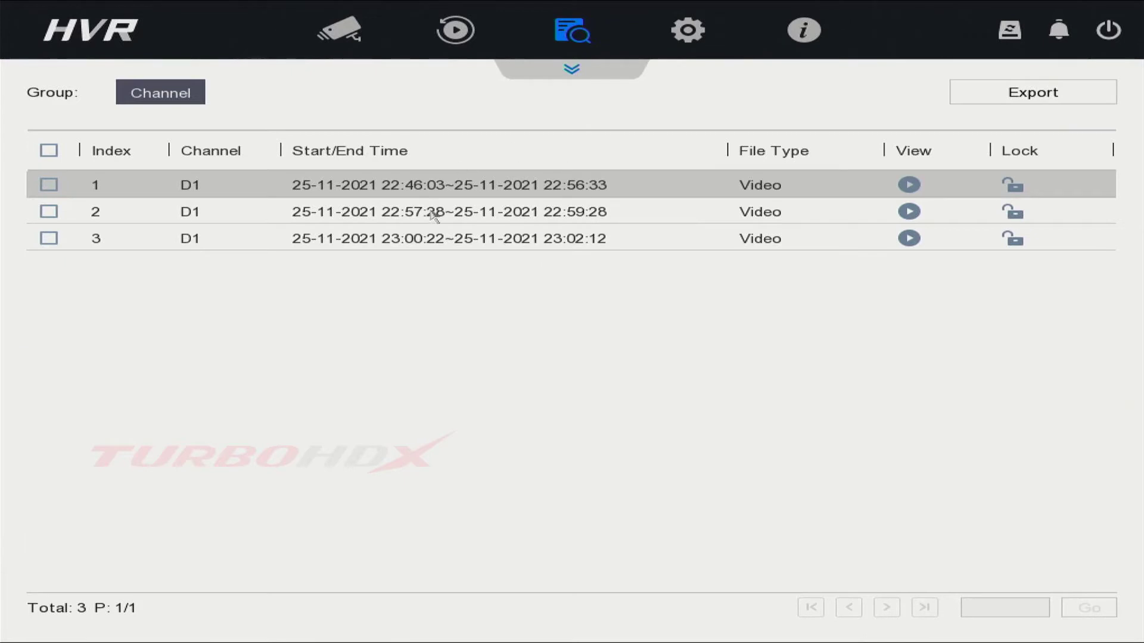
mouse_move(34, 172)
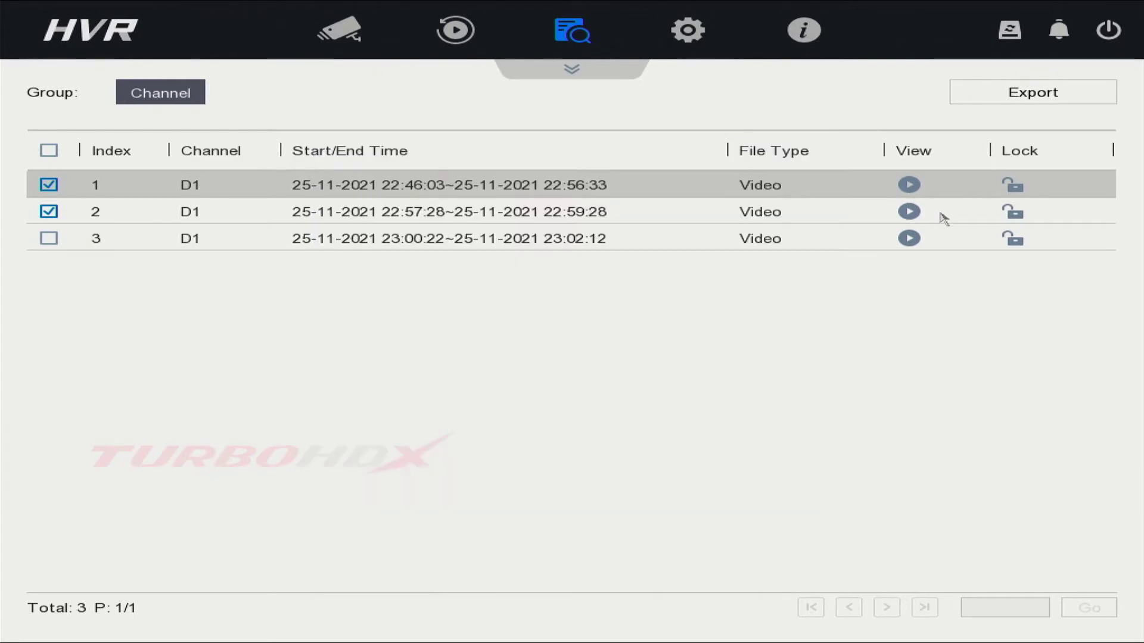
click(908, 212)
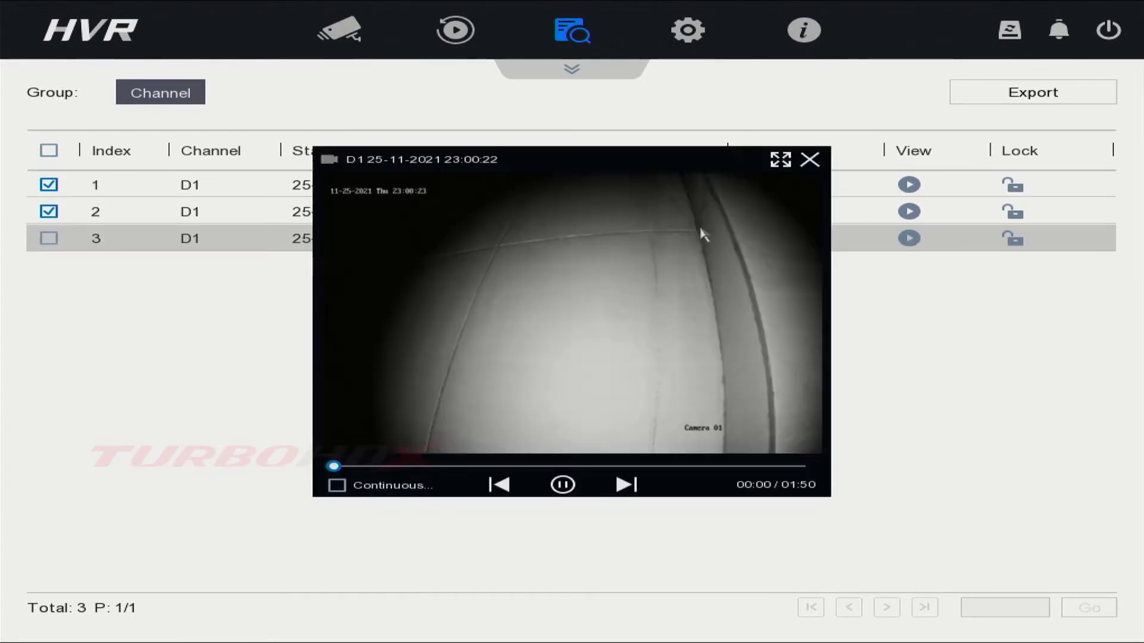
click(810, 158)
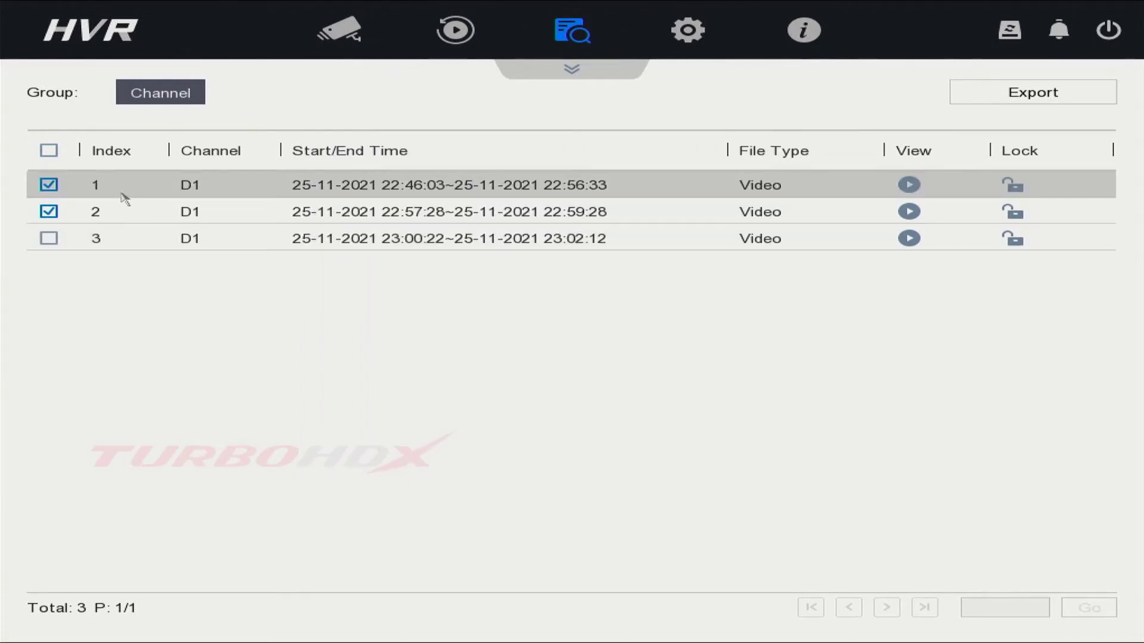
Step: Export the two ticked D1 clips with video and log to USB Flash Disk 1-1
click(1032, 92)
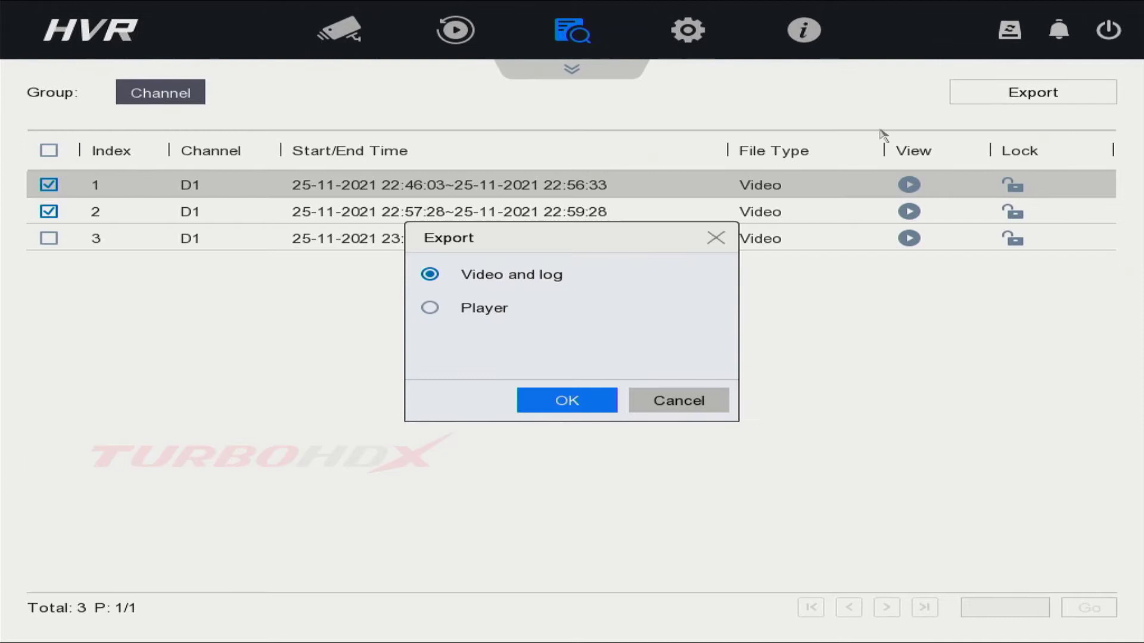
mouse_move(533, 297)
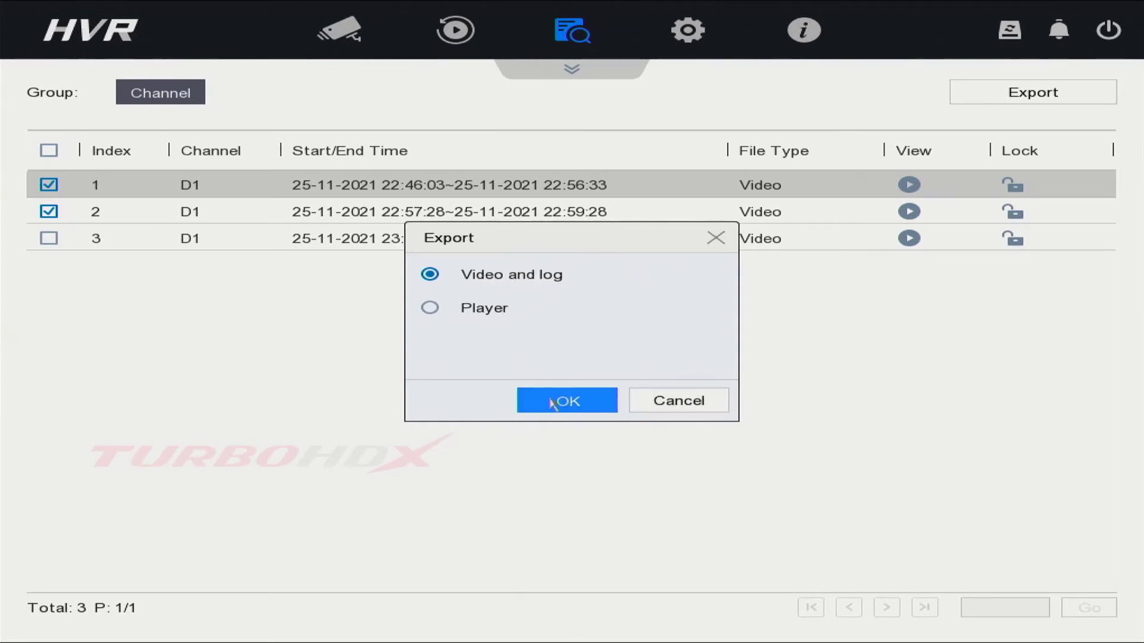
mouse_move(431, 306)
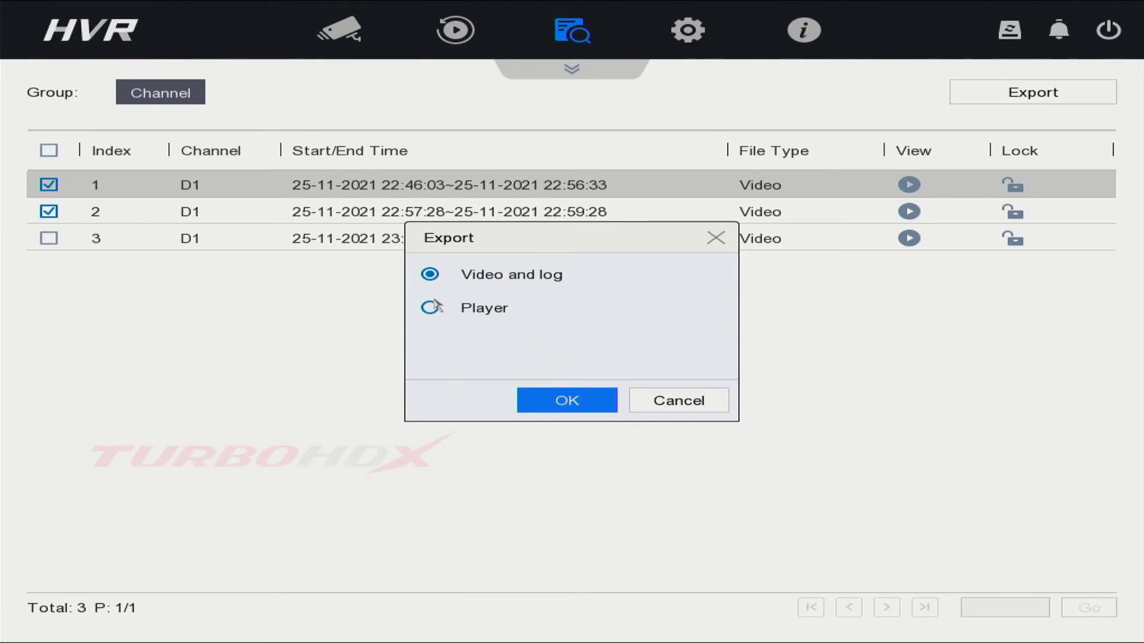
click(430, 307)
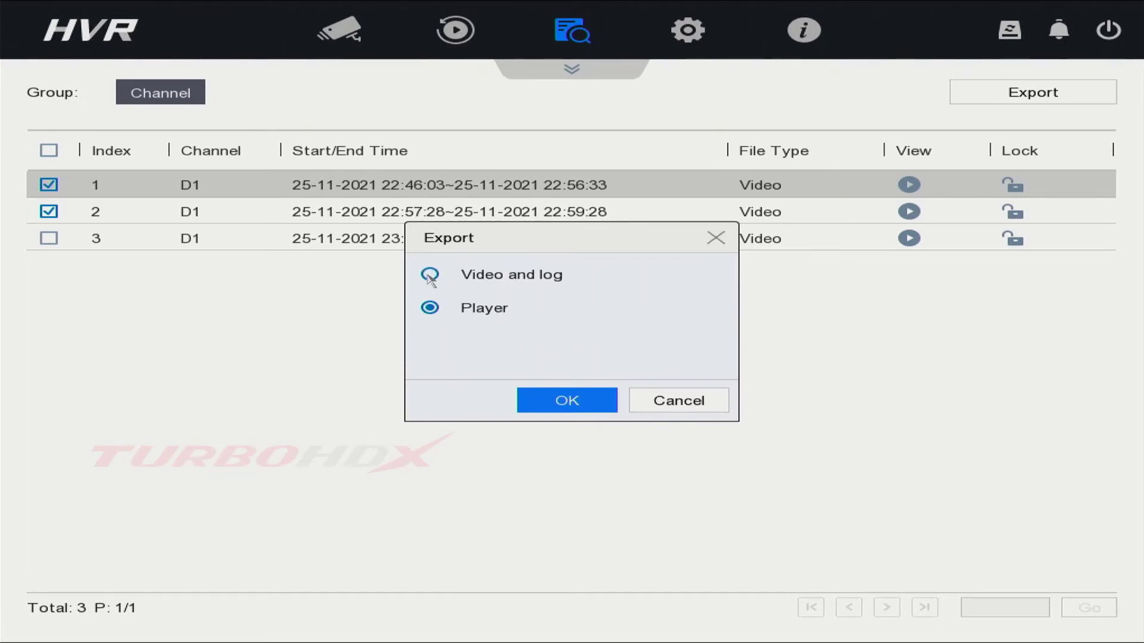
click(568, 401)
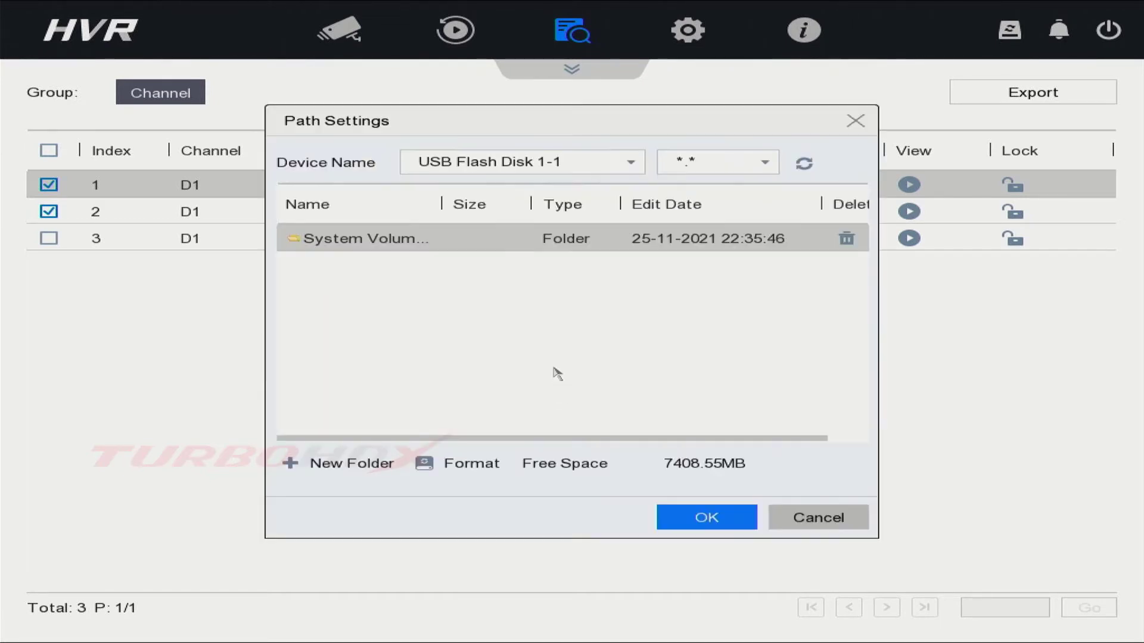
mouse_move(632, 358)
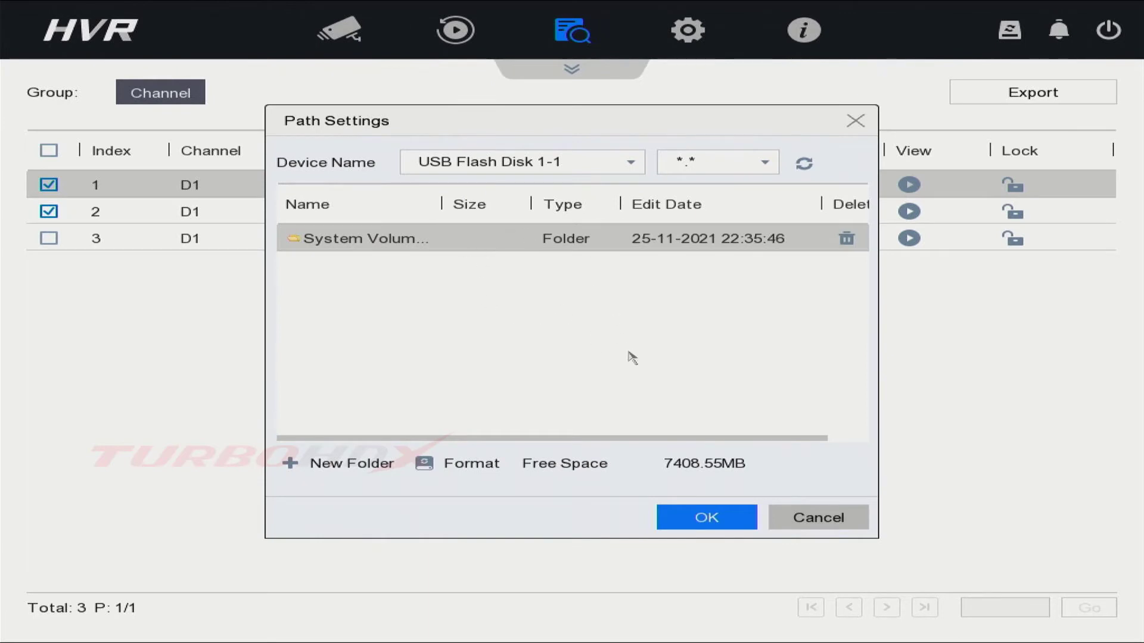
click(704, 517)
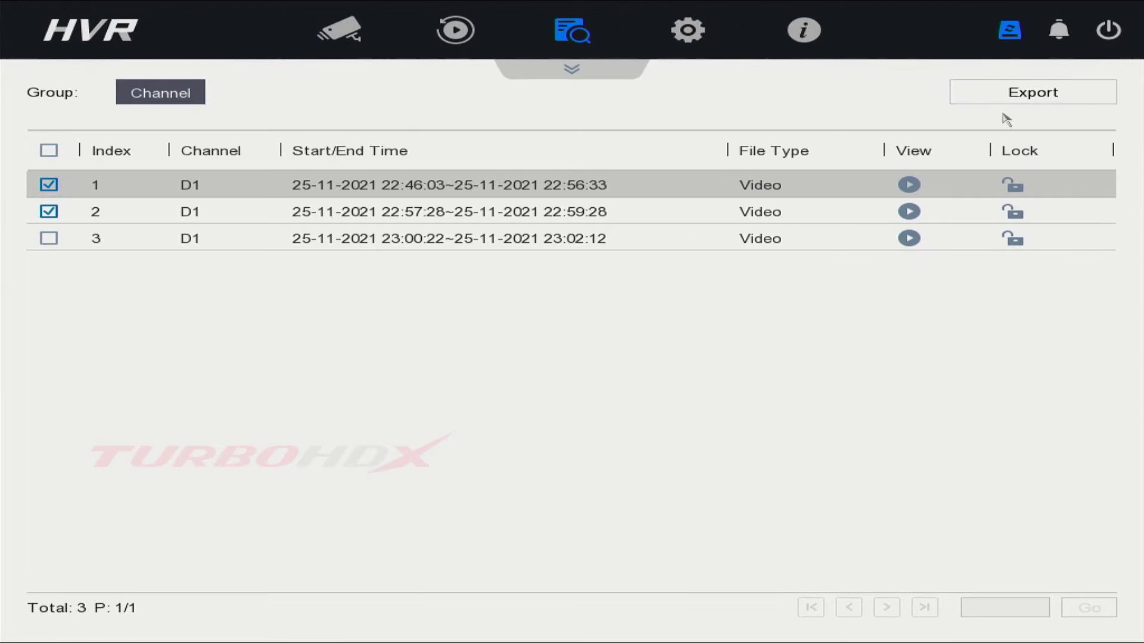
Step: Refresh the USB disk listing and confirm both clip exports reach 100%
click(1032, 92)
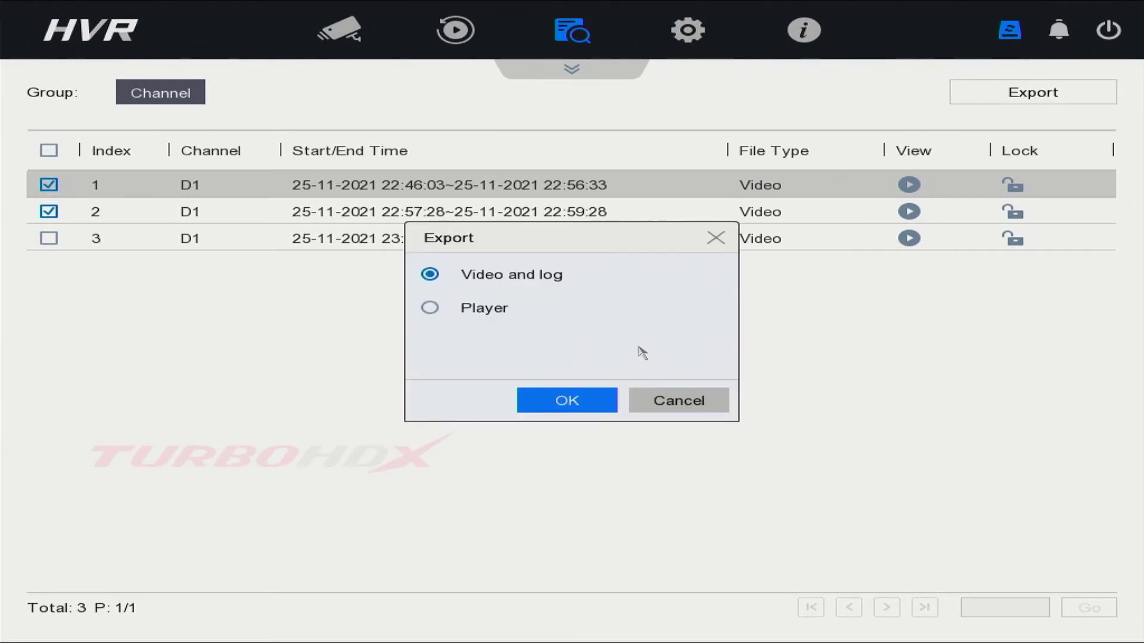
click(567, 401)
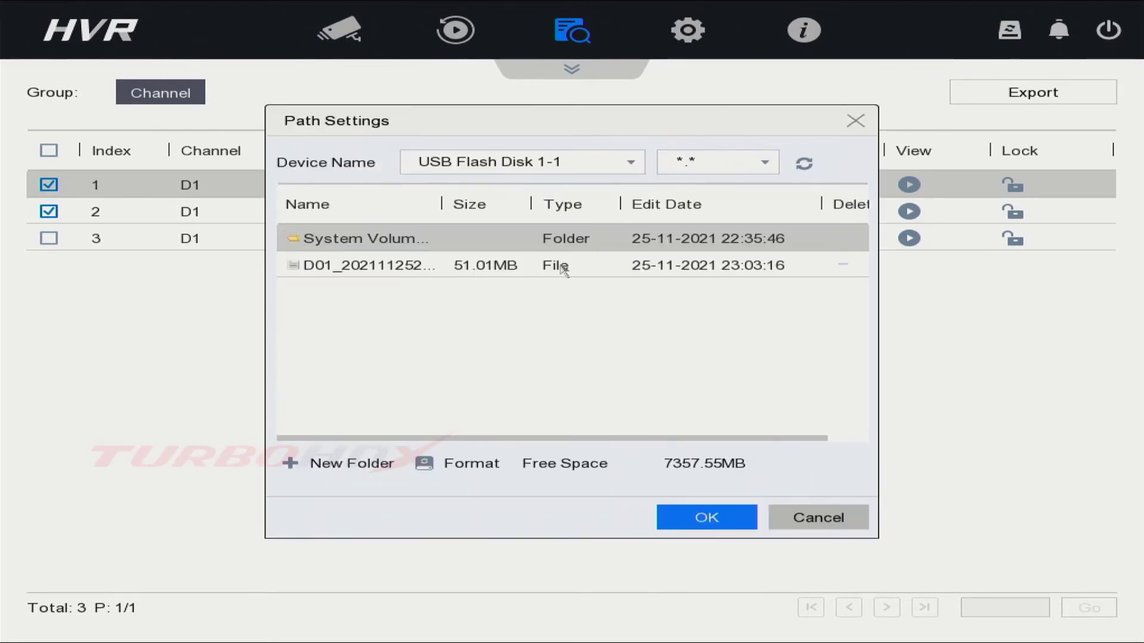
click(520, 162)
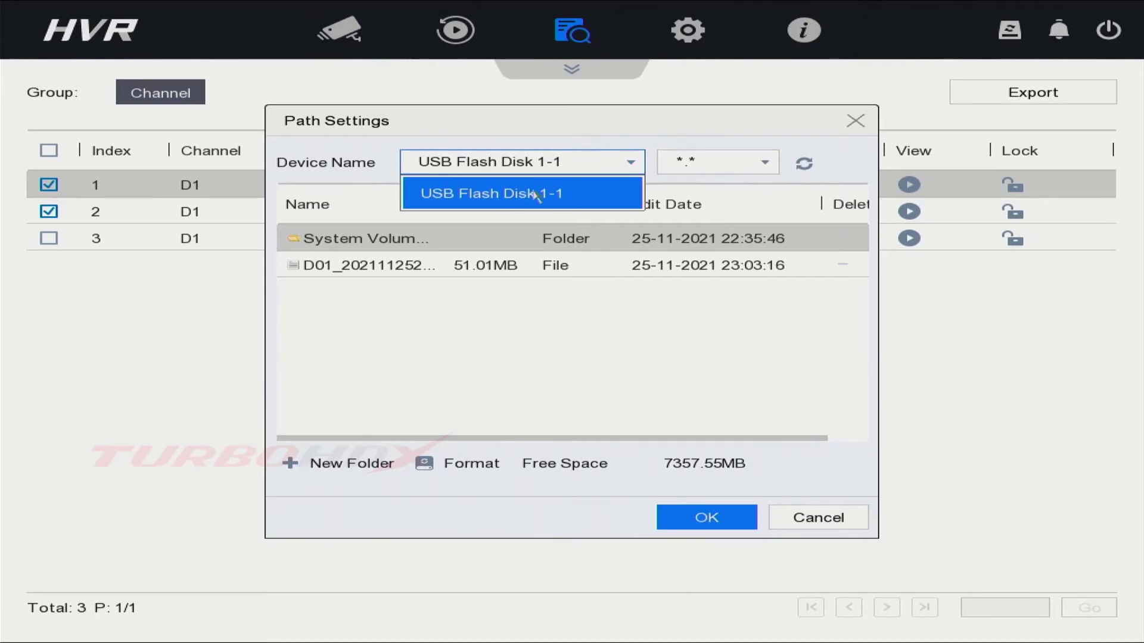
click(521, 193)
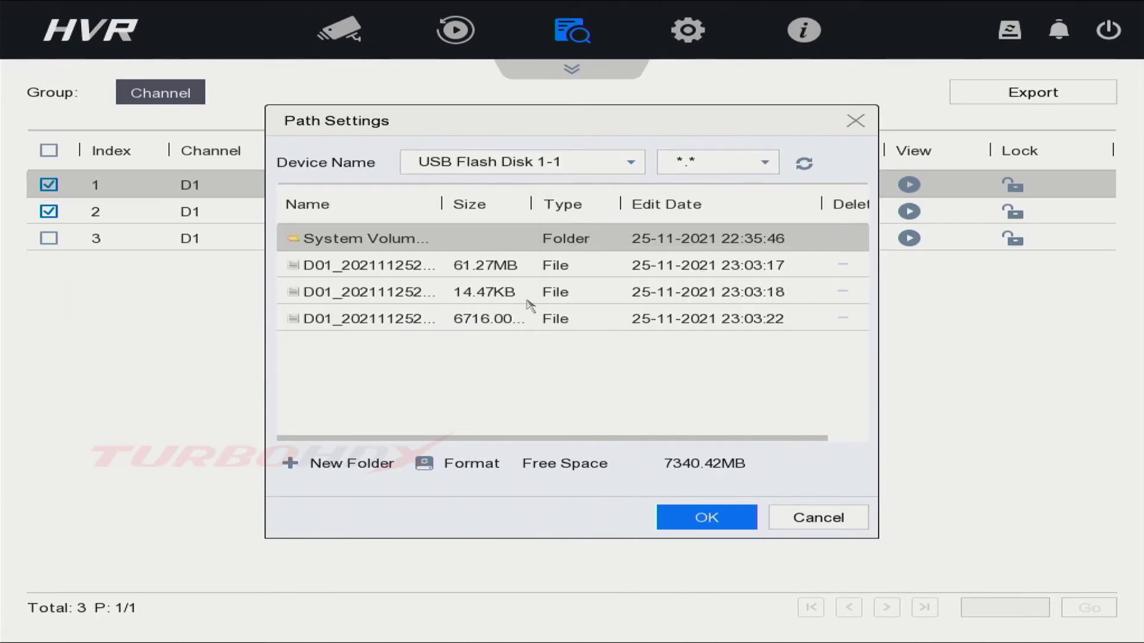
mouse_move(745, 473)
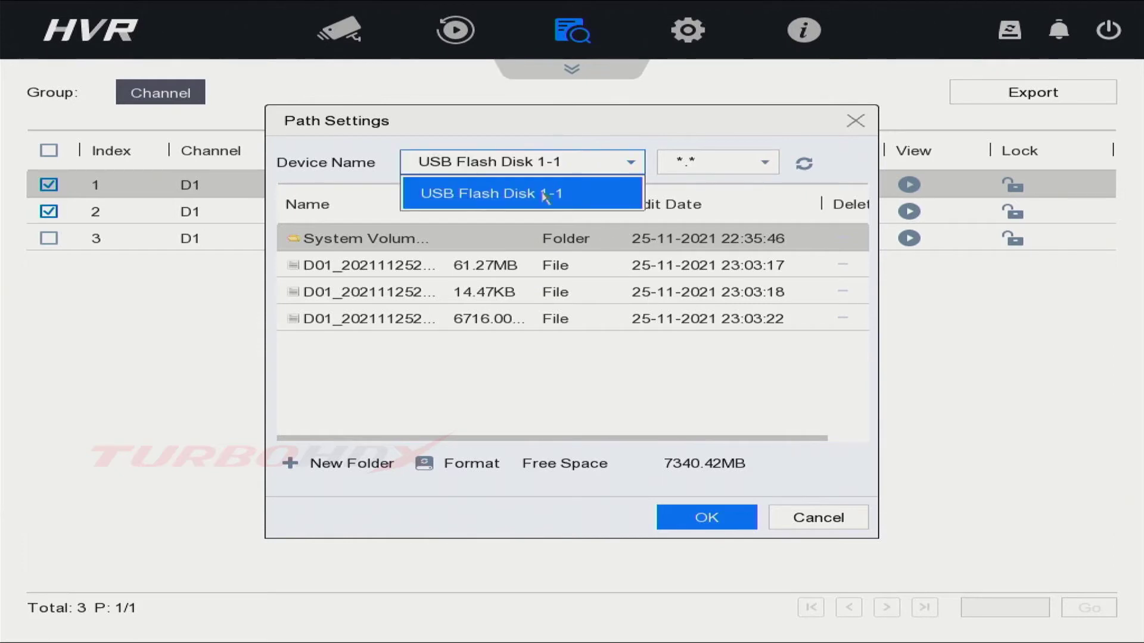
click(520, 193)
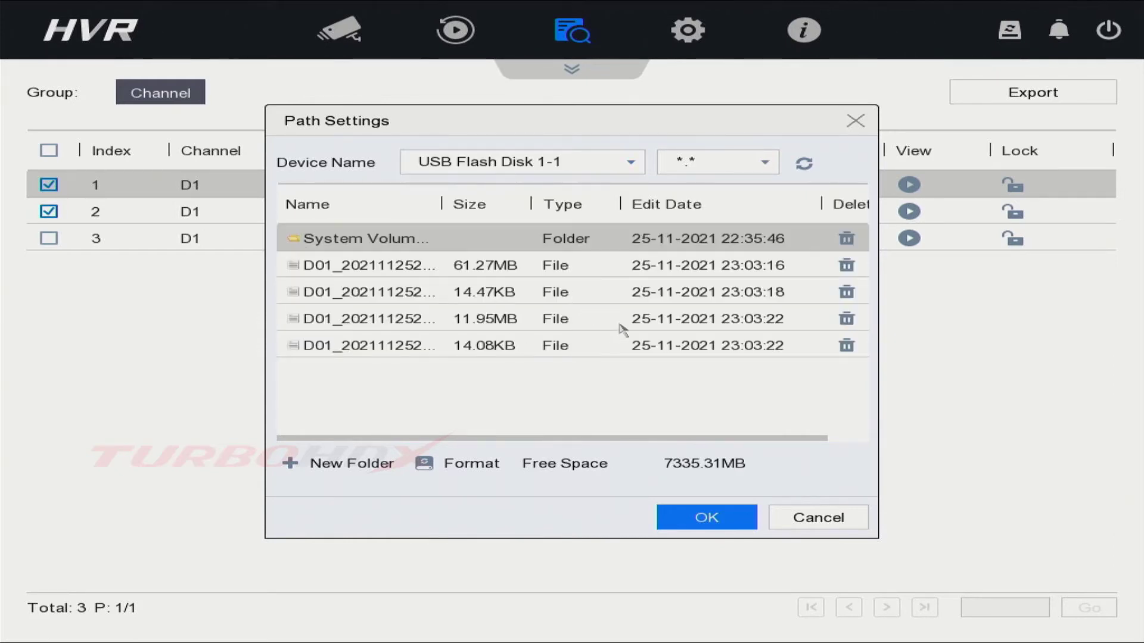
mouse_move(687, 309)
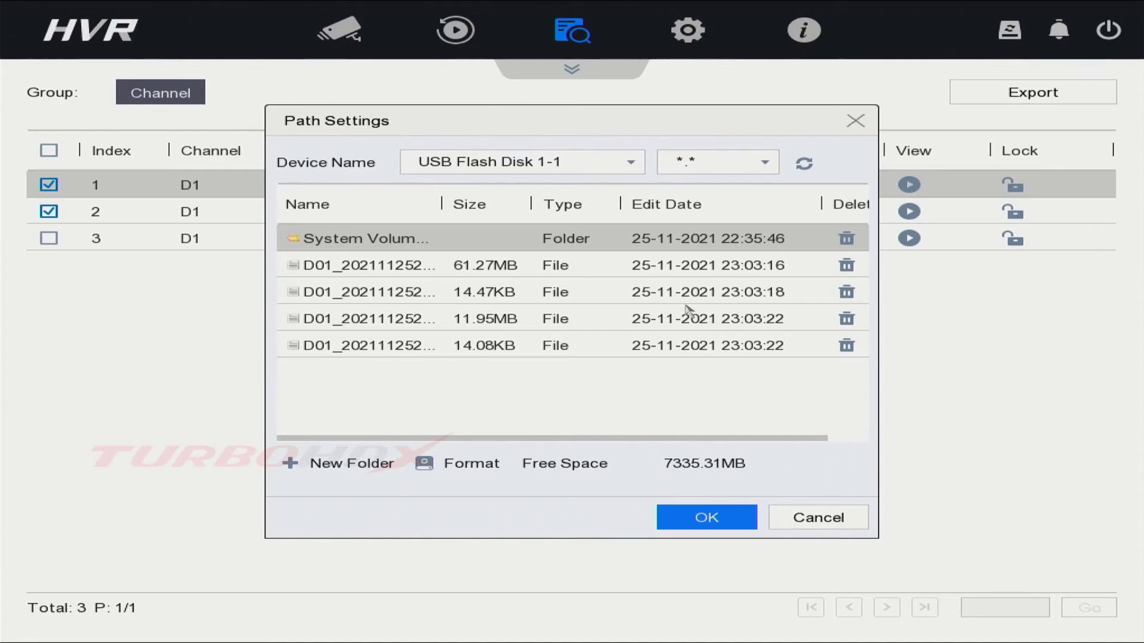
mouse_move(818, 518)
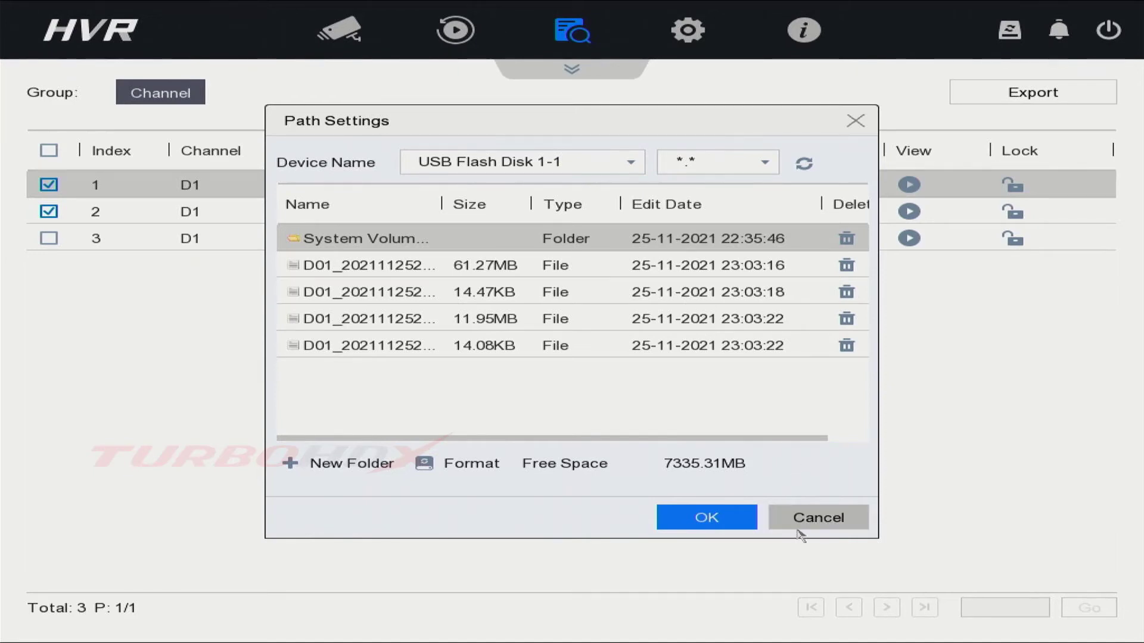
click(704, 518)
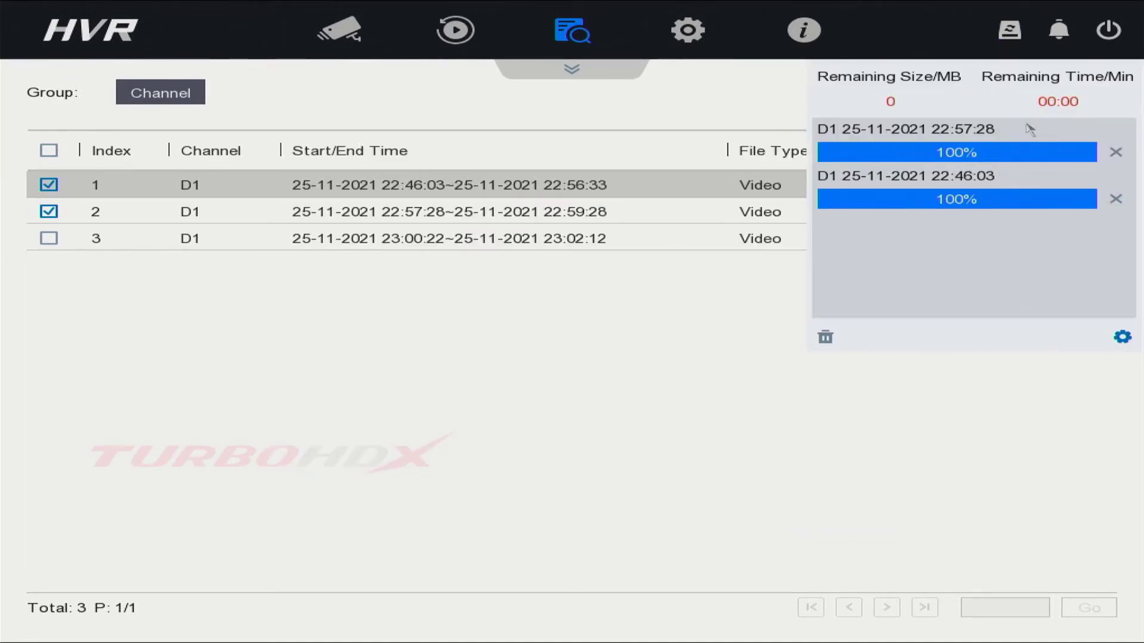
mouse_move(921, 119)
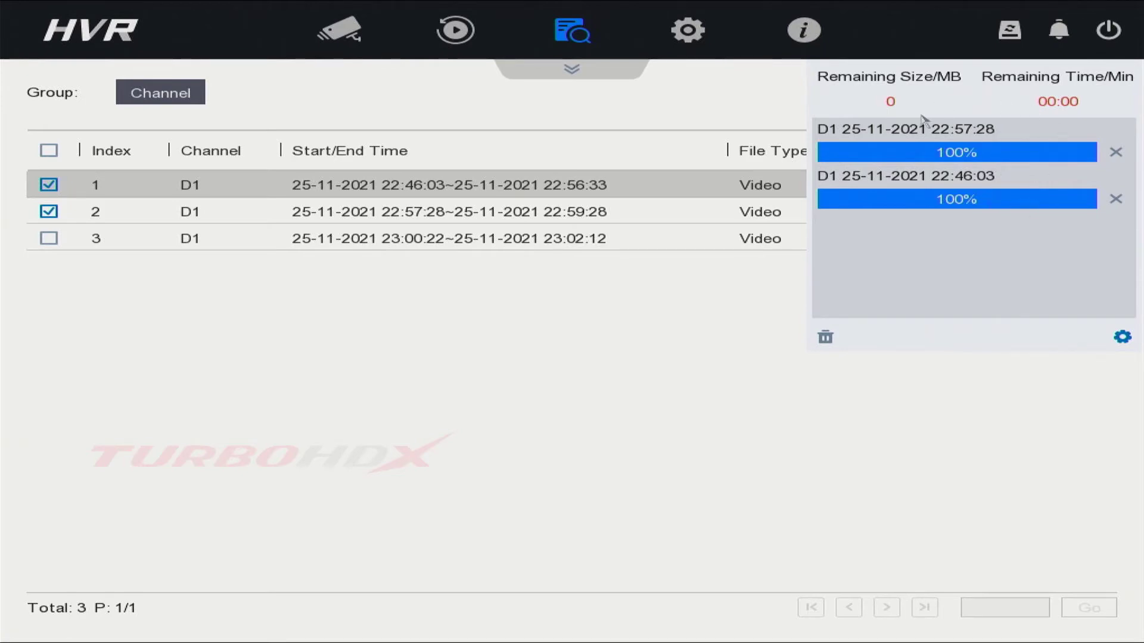
mouse_move(950, 368)
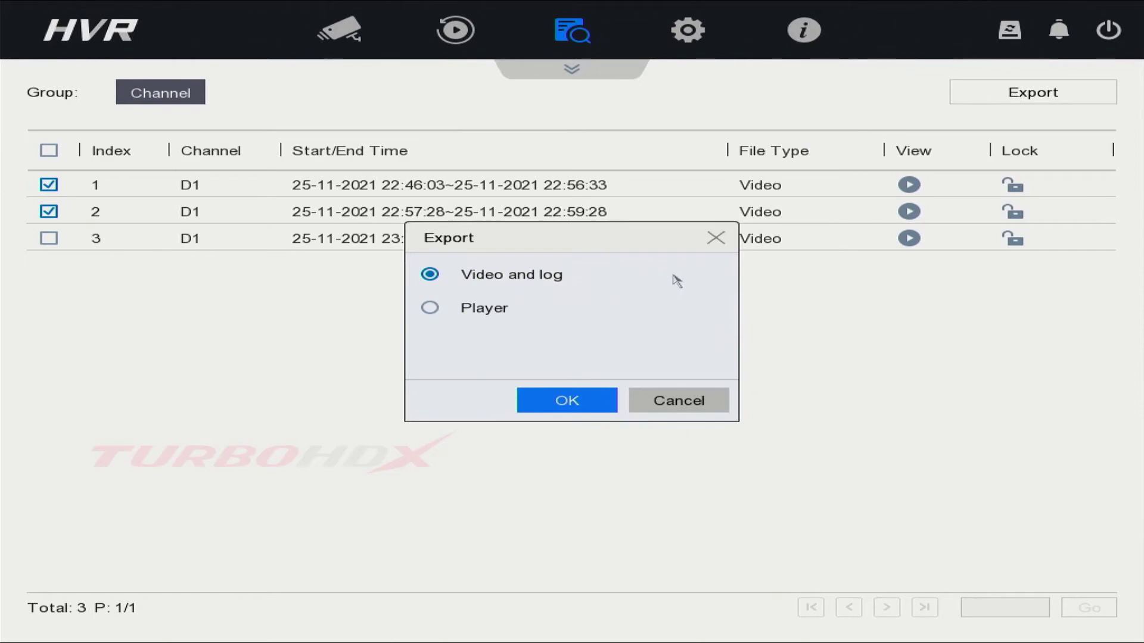
Step: Export the Player to USB Flash Disk 1-1 and acknowledge the Exported notice
click(430, 308)
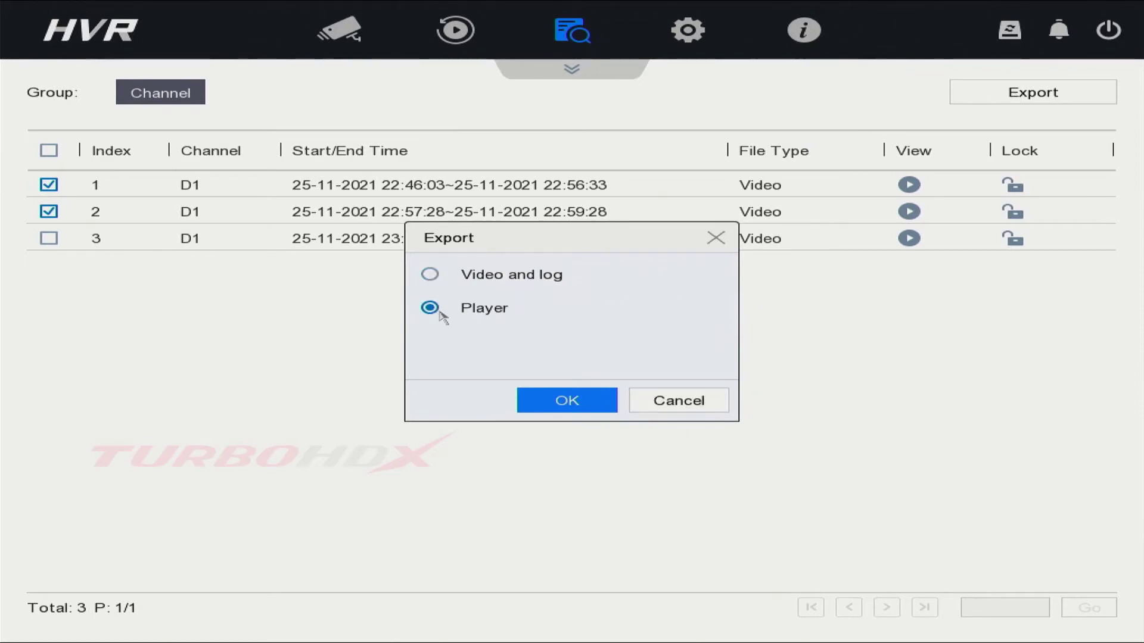
click(566, 400)
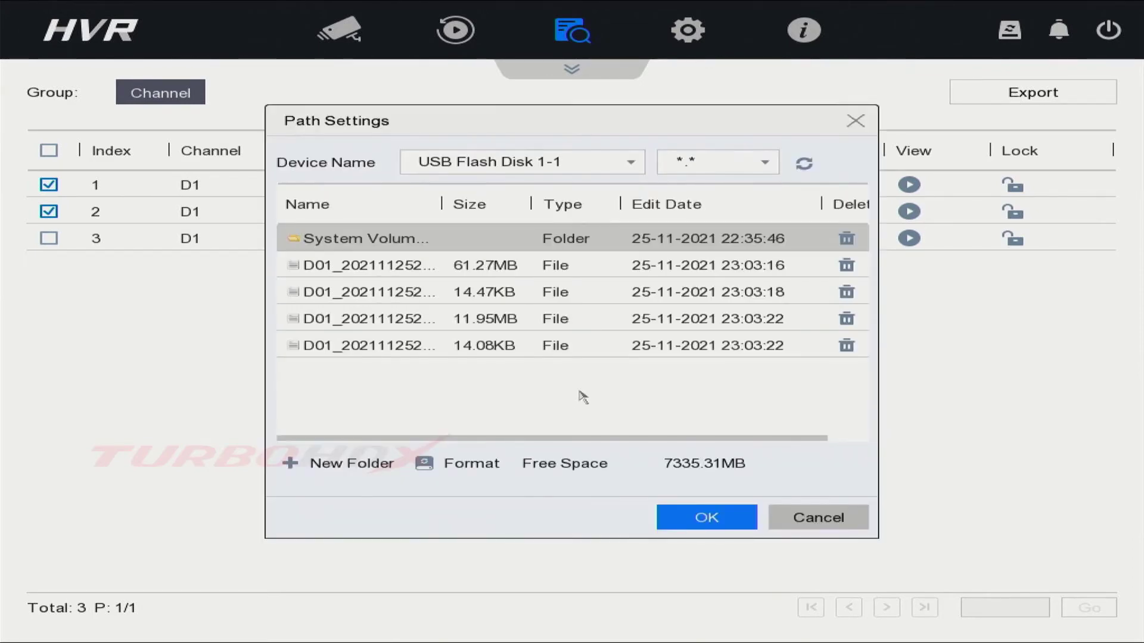
mouse_move(724, 404)
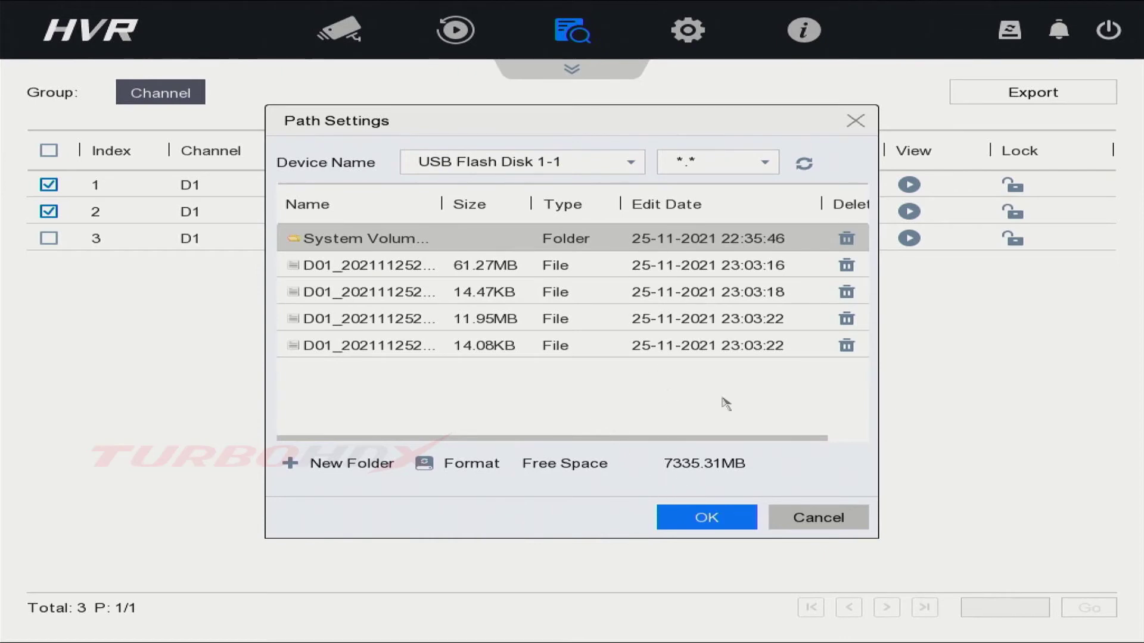
click(704, 518)
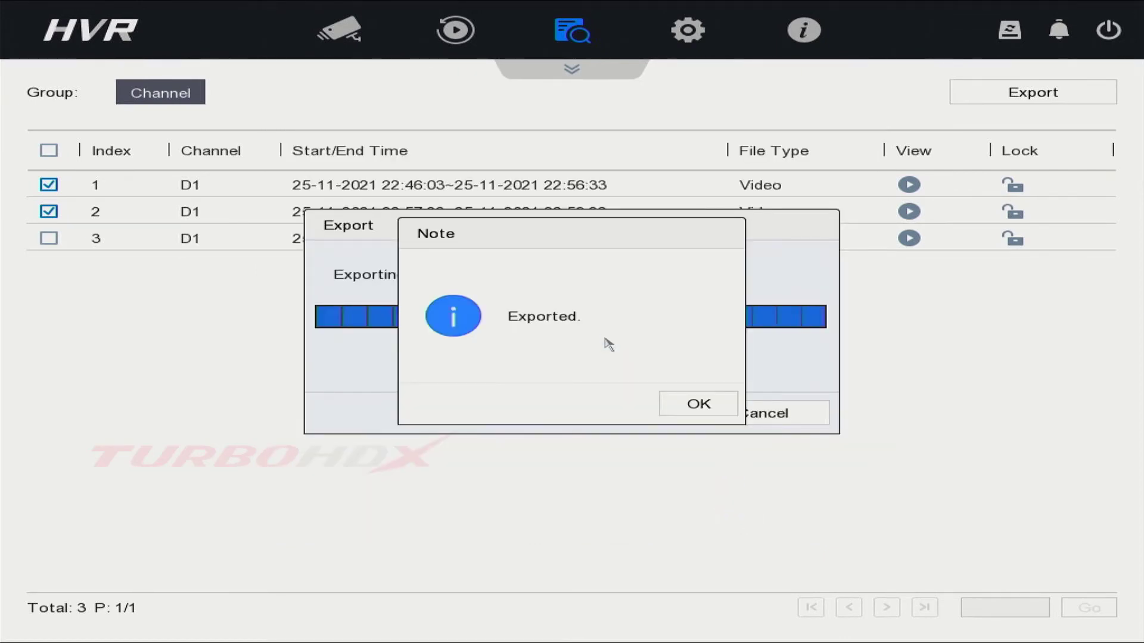
click(696, 404)
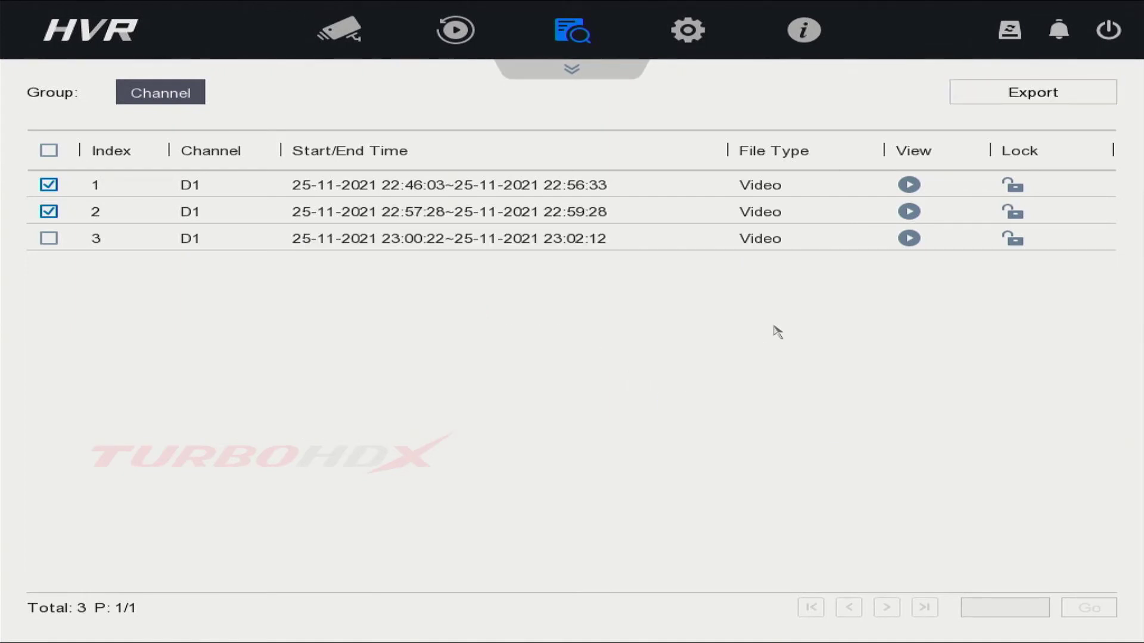
click(340, 30)
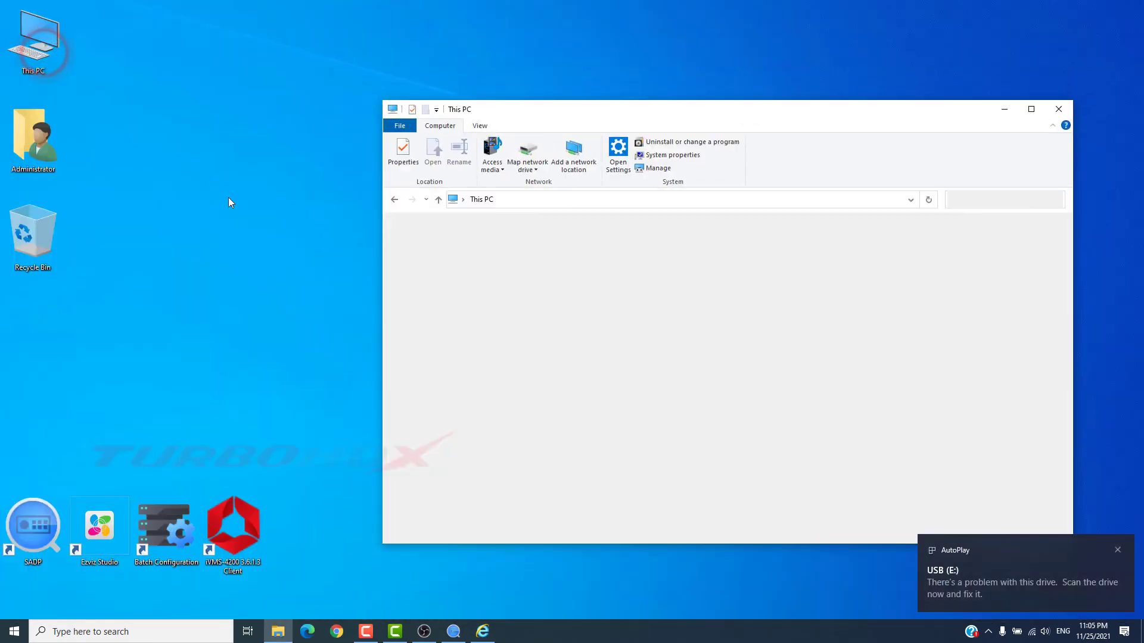
Step: Open USB (E:) in a maximized window and launch D01_20211125224603.mp4
click(1031, 108)
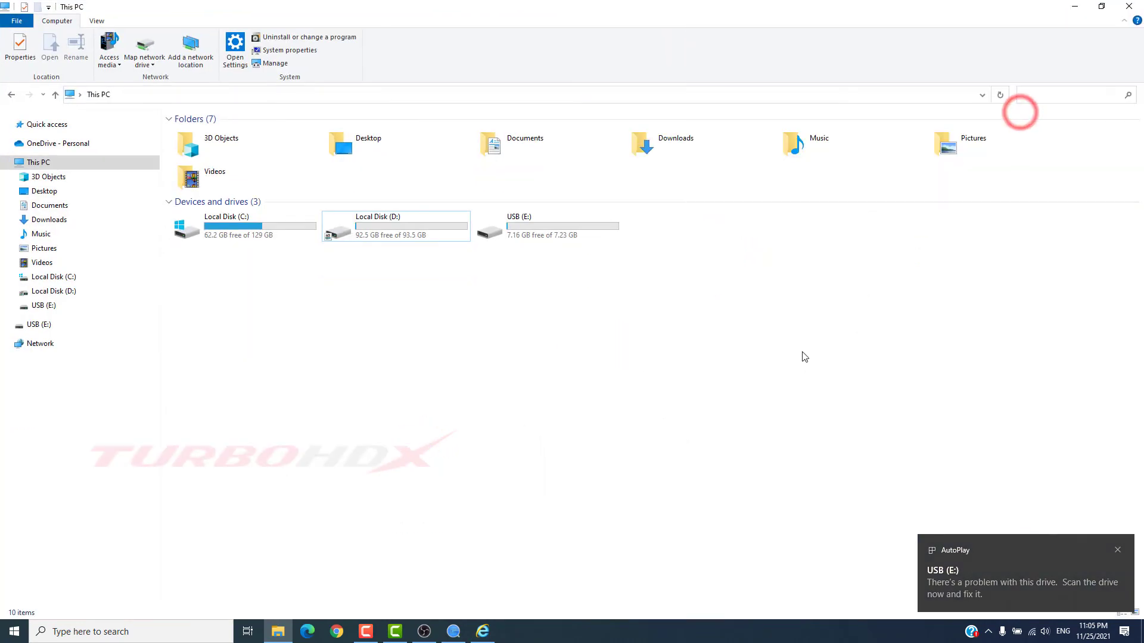
click(520, 226)
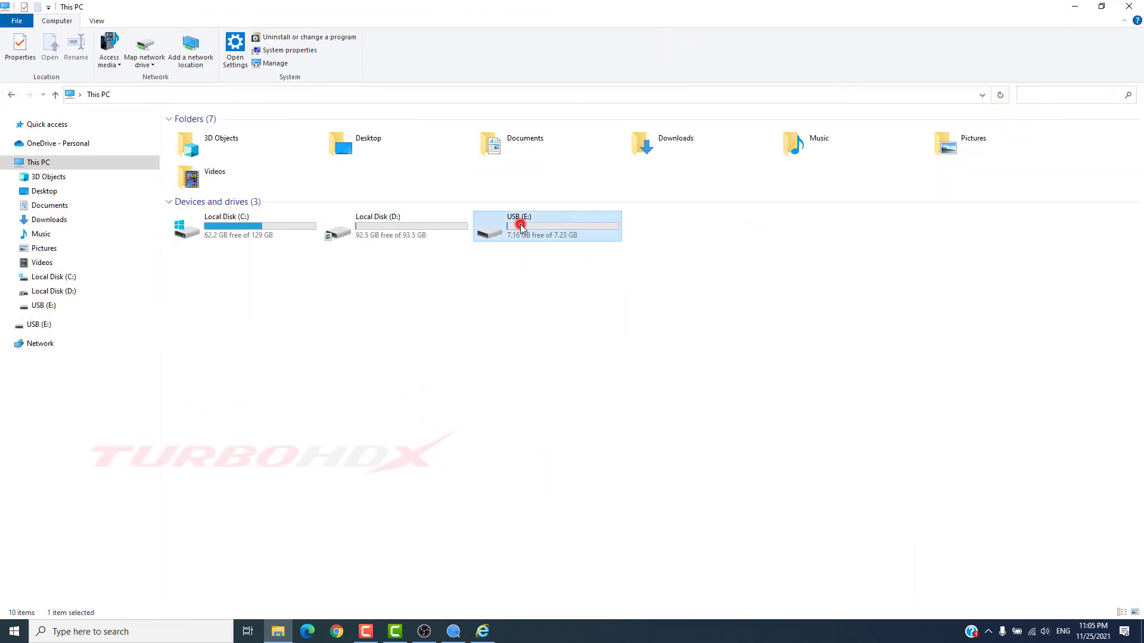
double_click(519, 226)
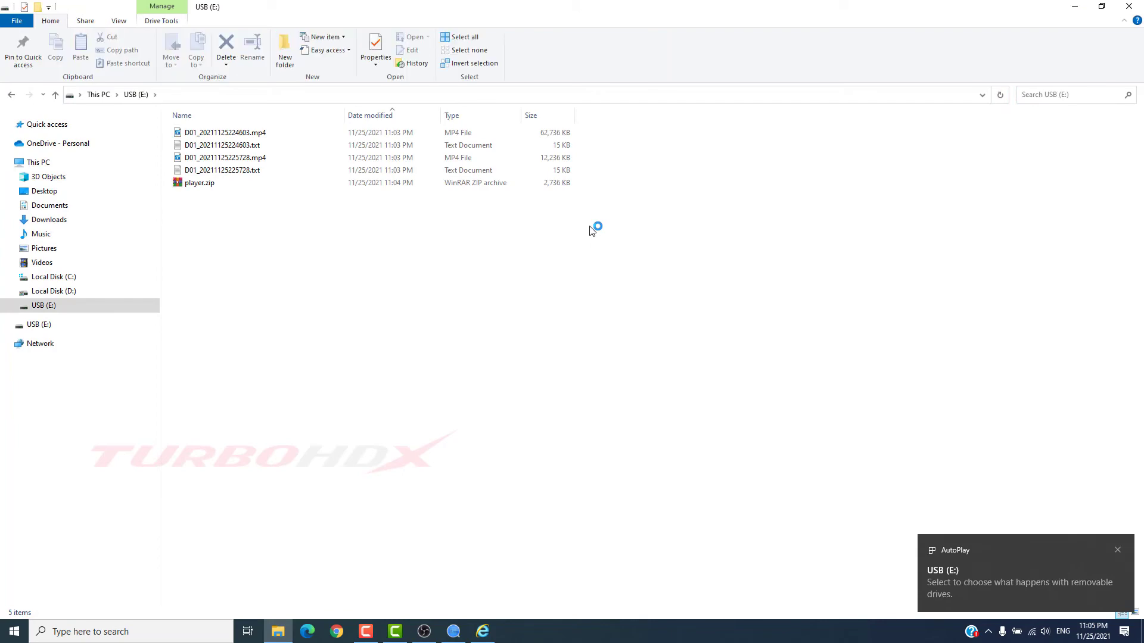
click(225, 132)
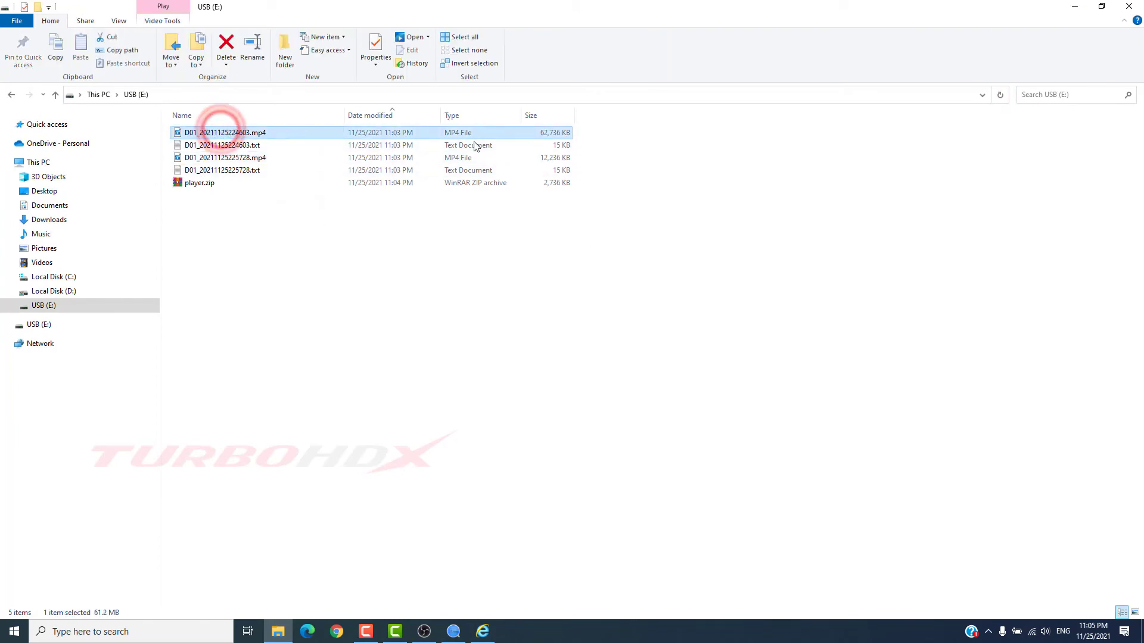
double_click(224, 132)
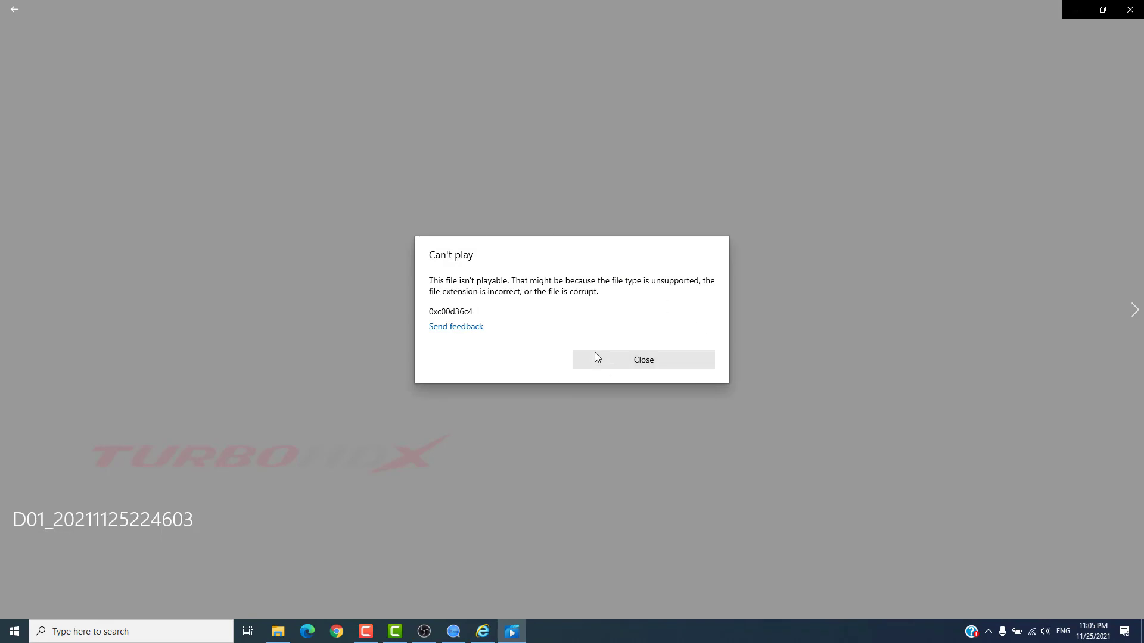
Step: Close the Films & TV can't-play error to return to the USB drive's files
click(642, 358)
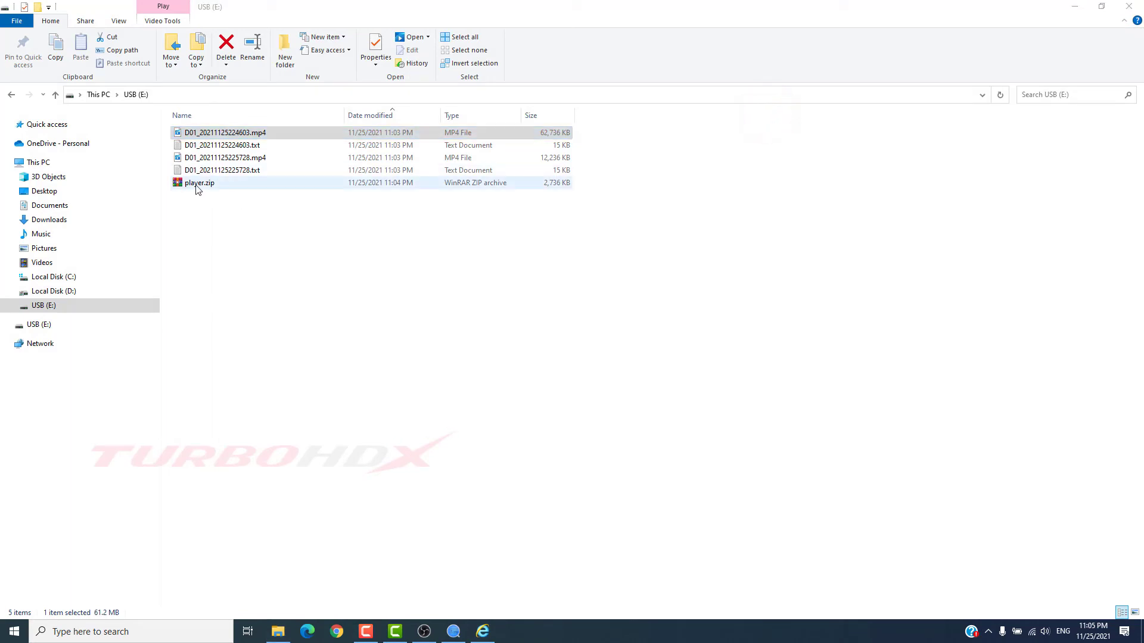
Step: Extract player.zip here and open the nested player > player folder
click(199, 183)
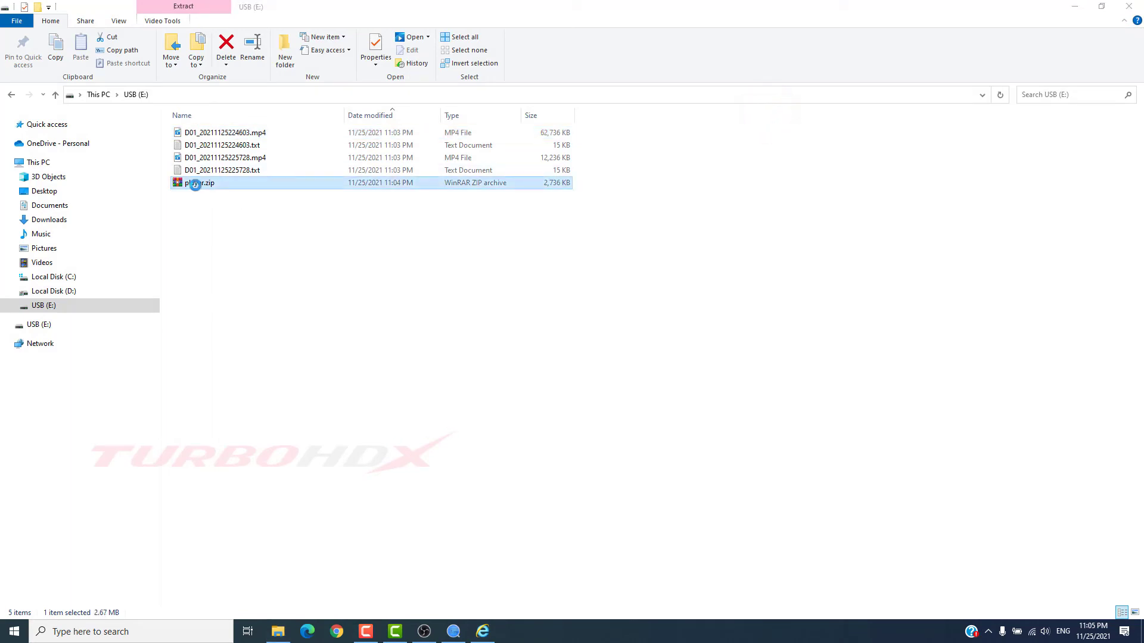
right_click(199, 182)
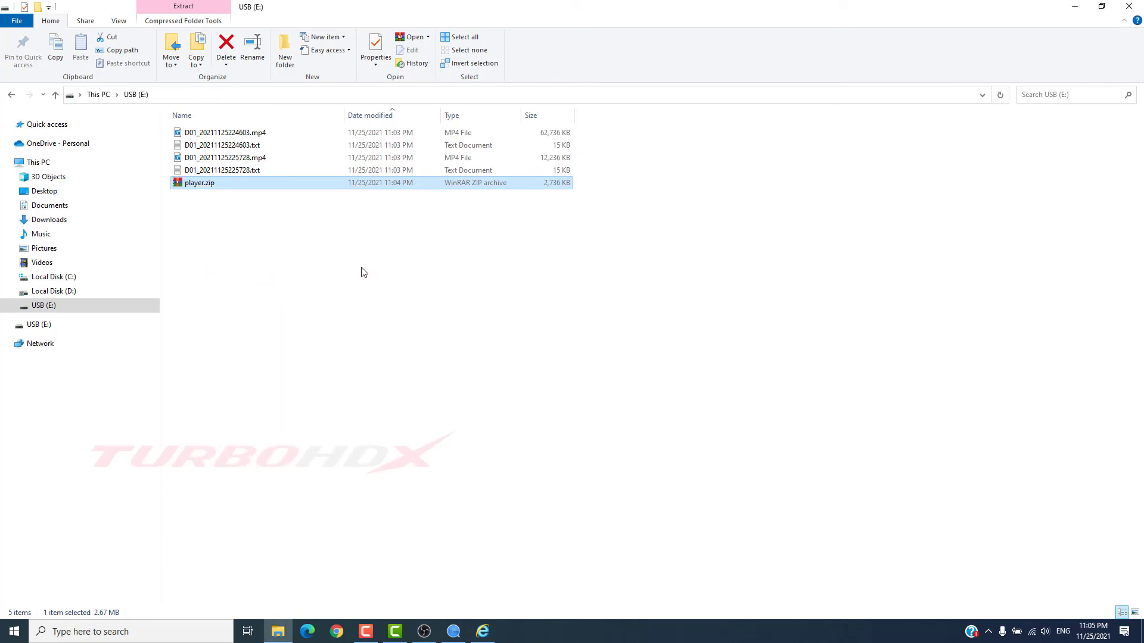
double_click(199, 183)
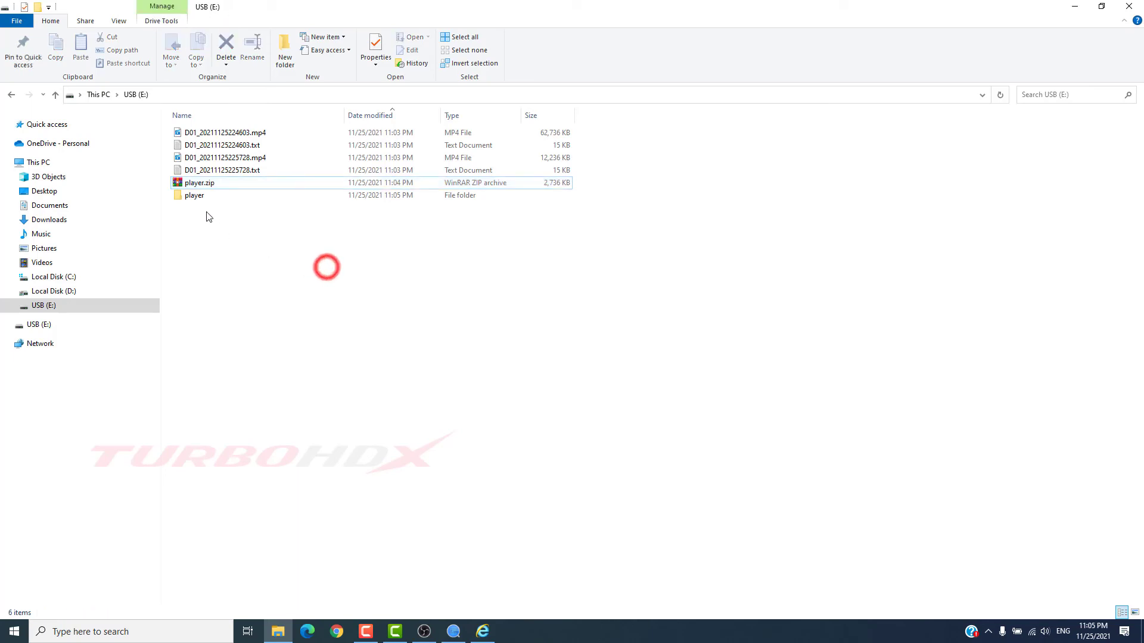
double_click(194, 194)
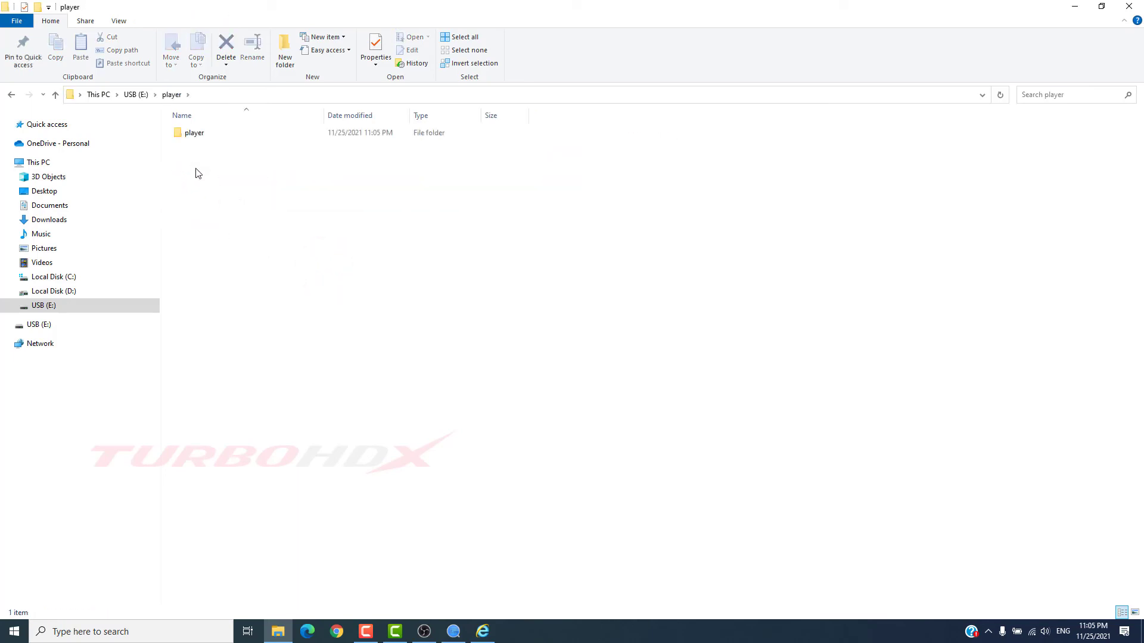
double_click(194, 132)
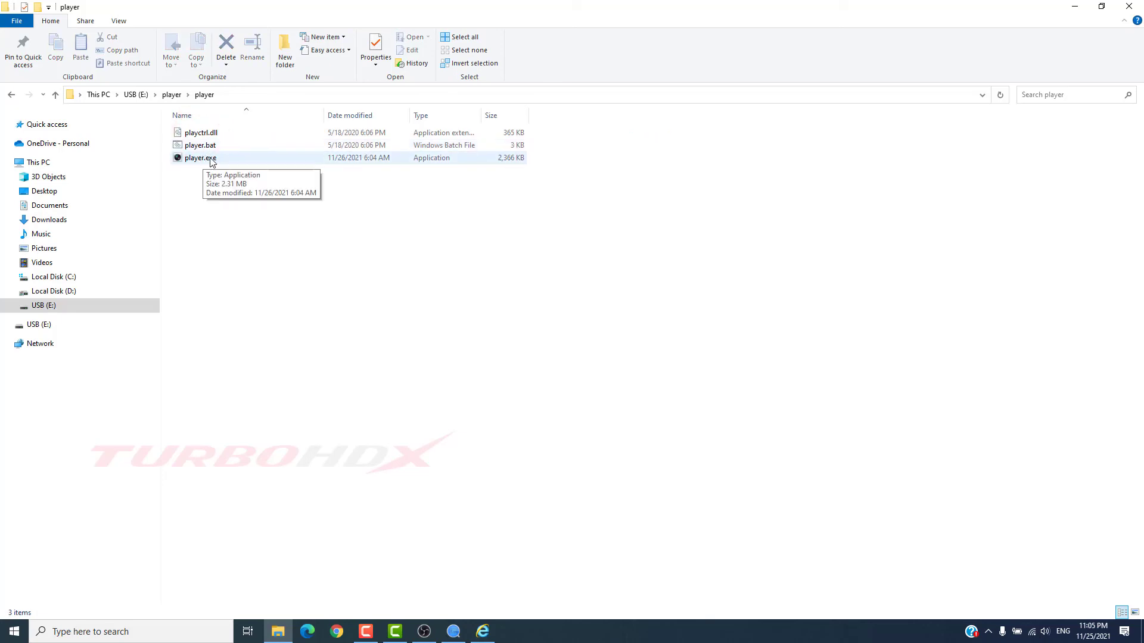
Step: Run player.exe and bring its Player window forward
right_click(199, 157)
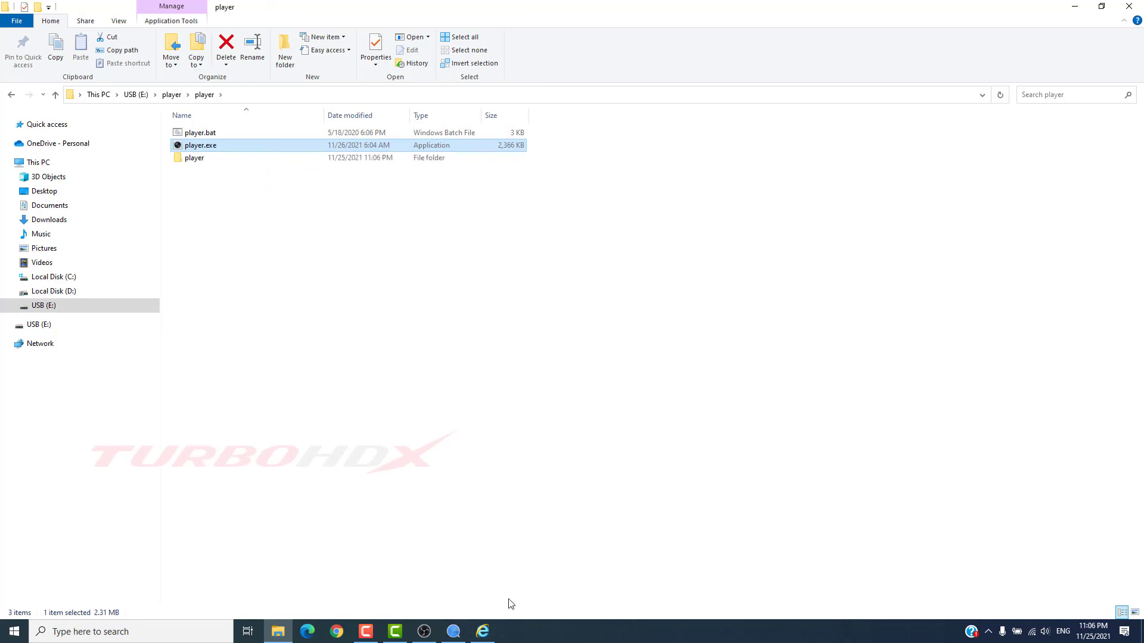
mouse_move(284, 261)
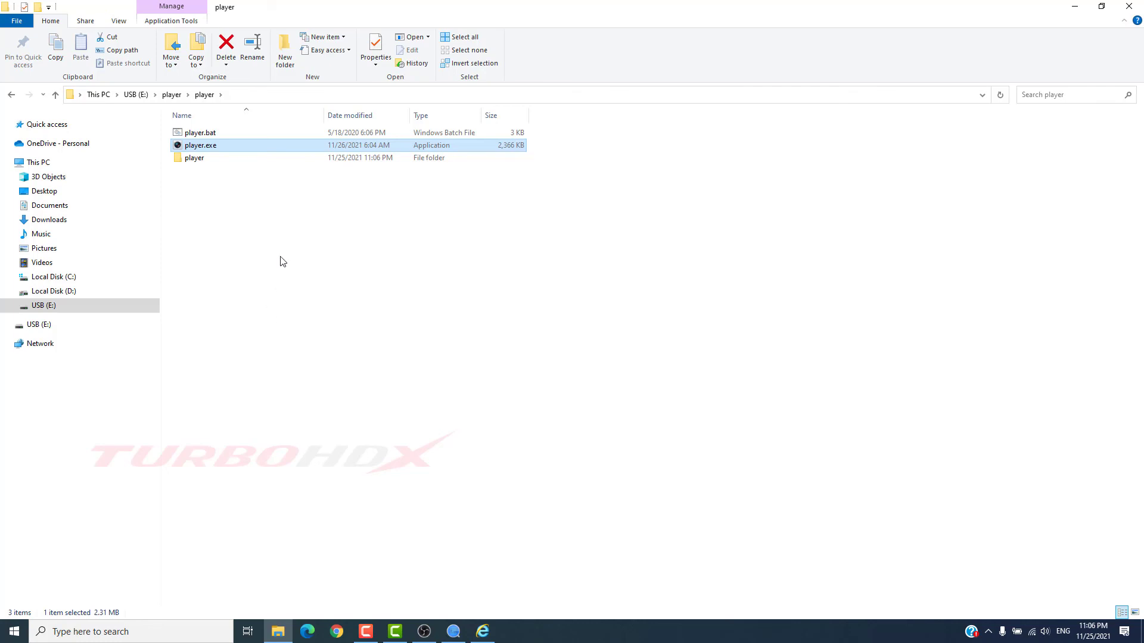
mouse_move(194, 157)
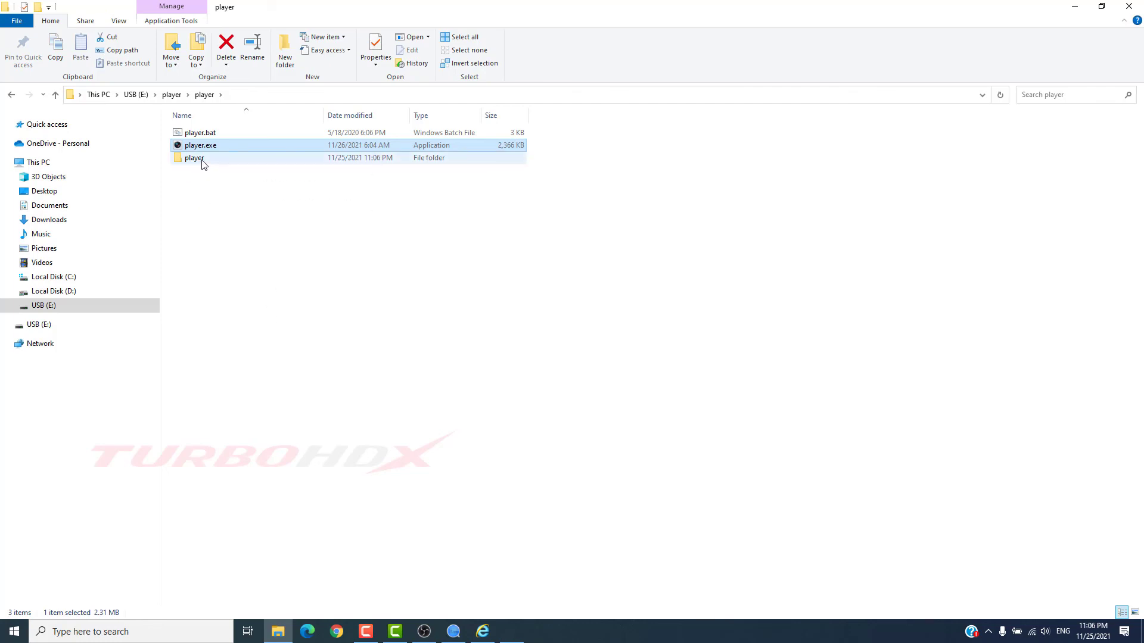
click(226, 48)
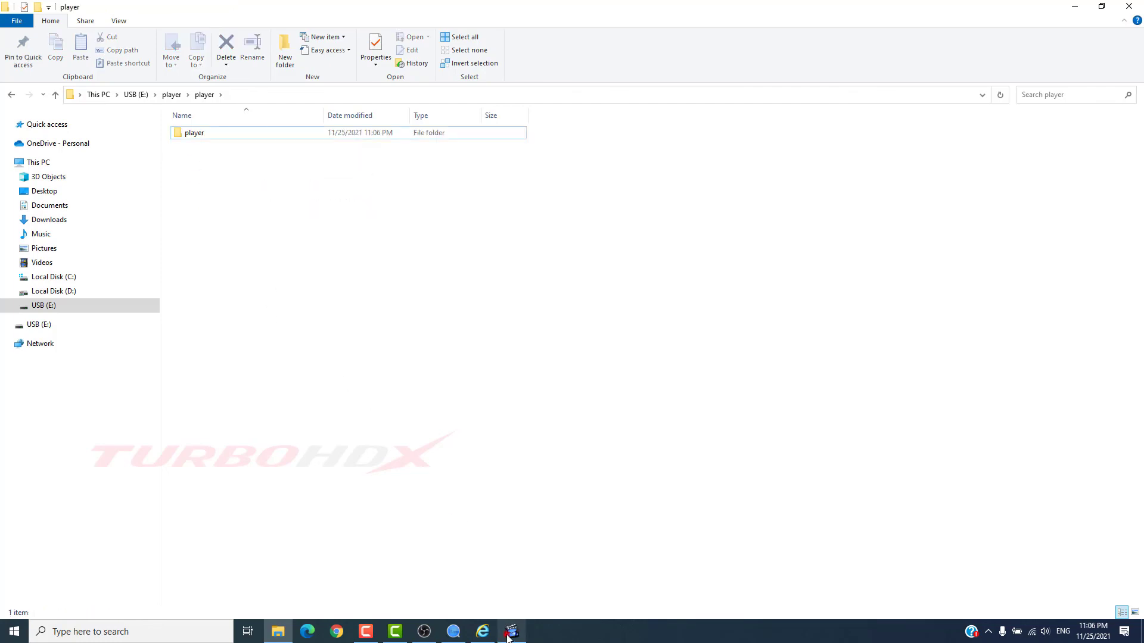
click(511, 631)
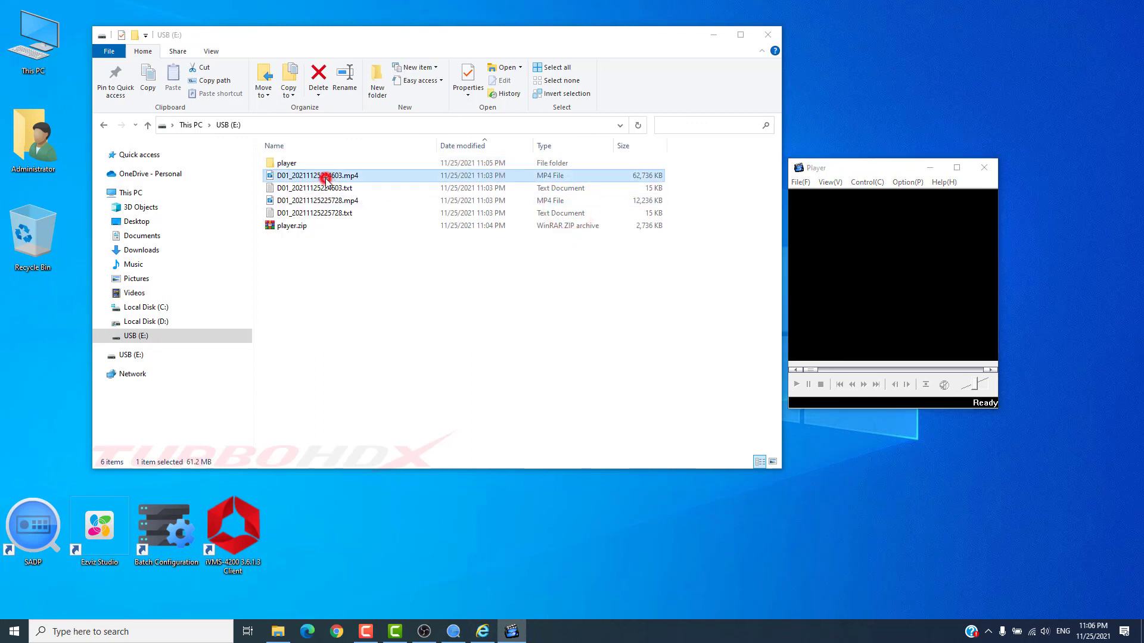
Step: Pick D01_20211125224603.mp4 from the USB (E:) file list with Player open alongside
click(316, 175)
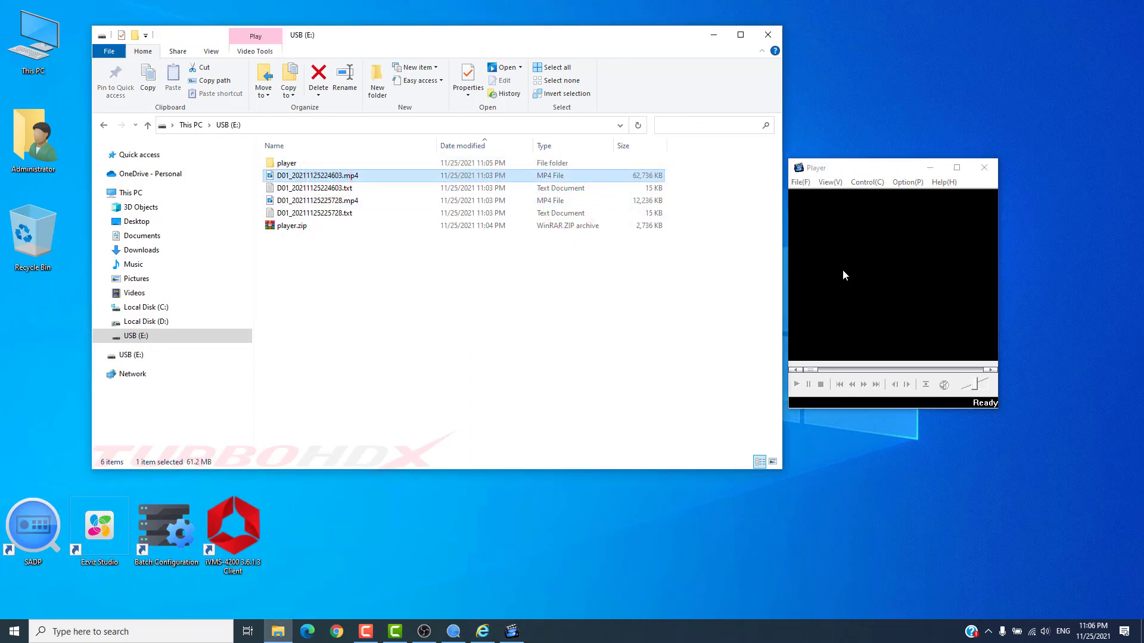